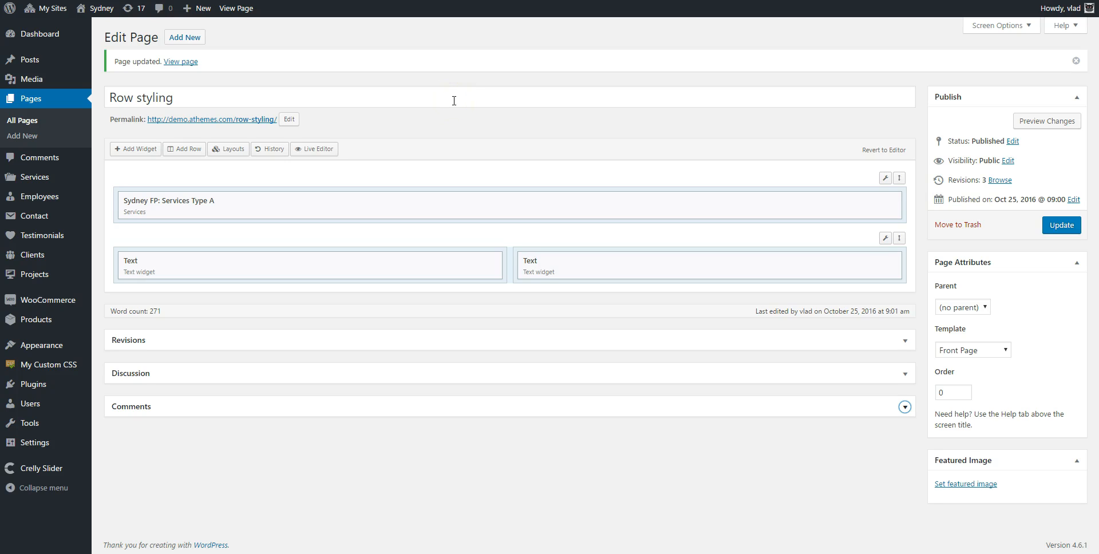
pyautogui.moveTo(403, 268)
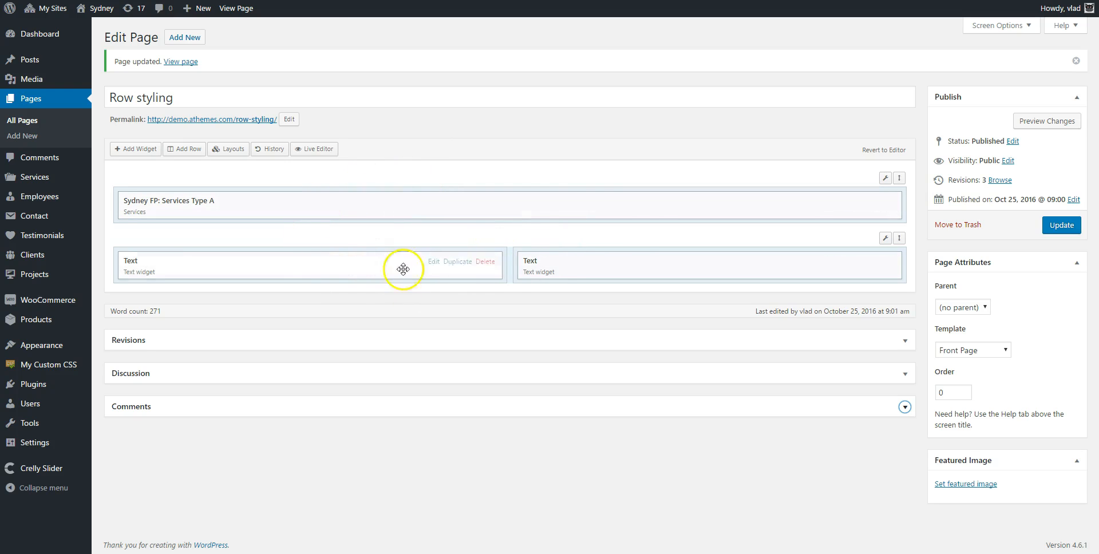
pyautogui.moveTo(580, 270)
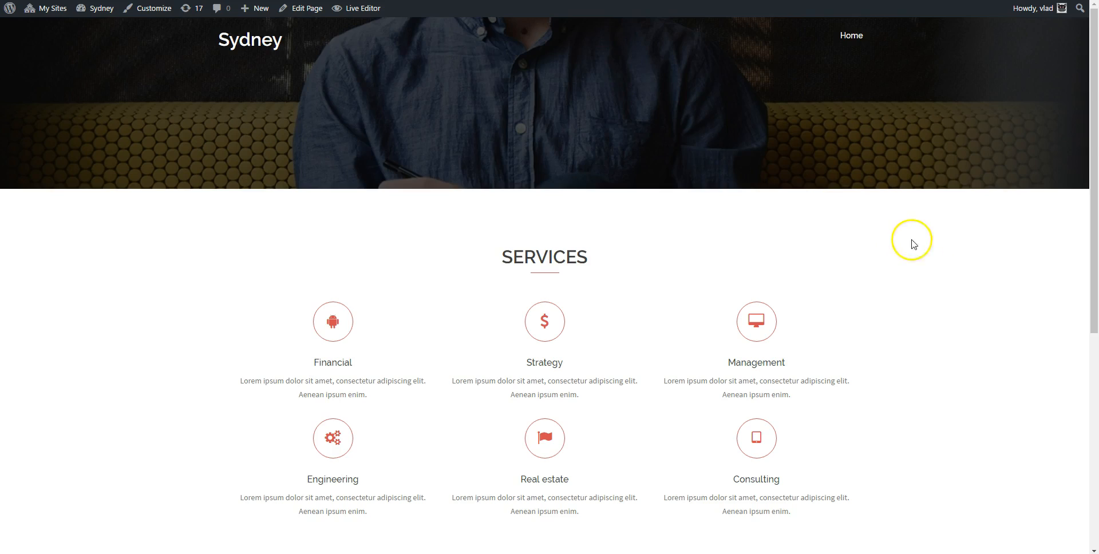
# Step: Give the Services row a grey background colour in its Design settings
pyautogui.scroll(-3)
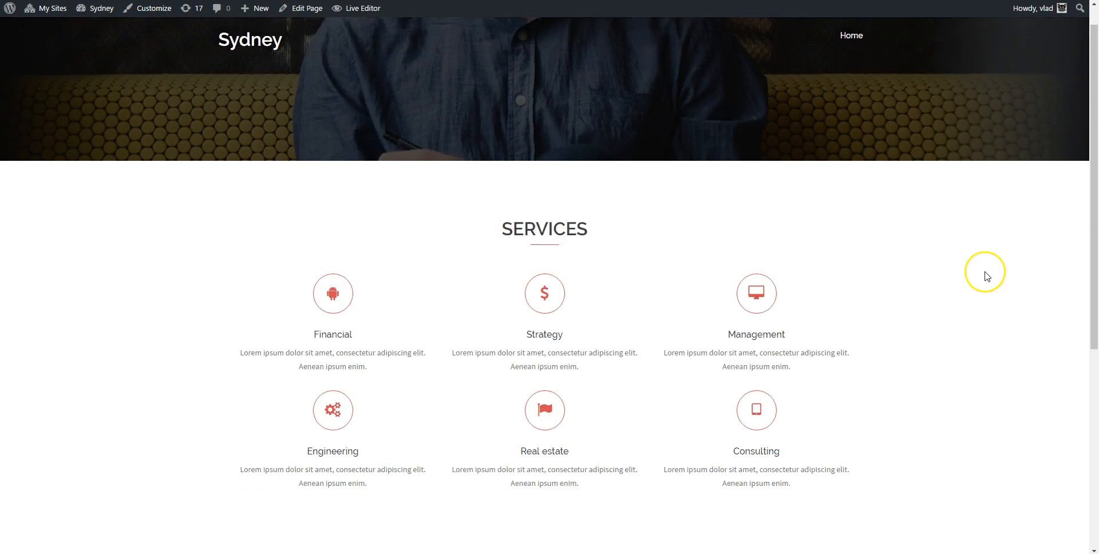
pyautogui.scroll(-3)
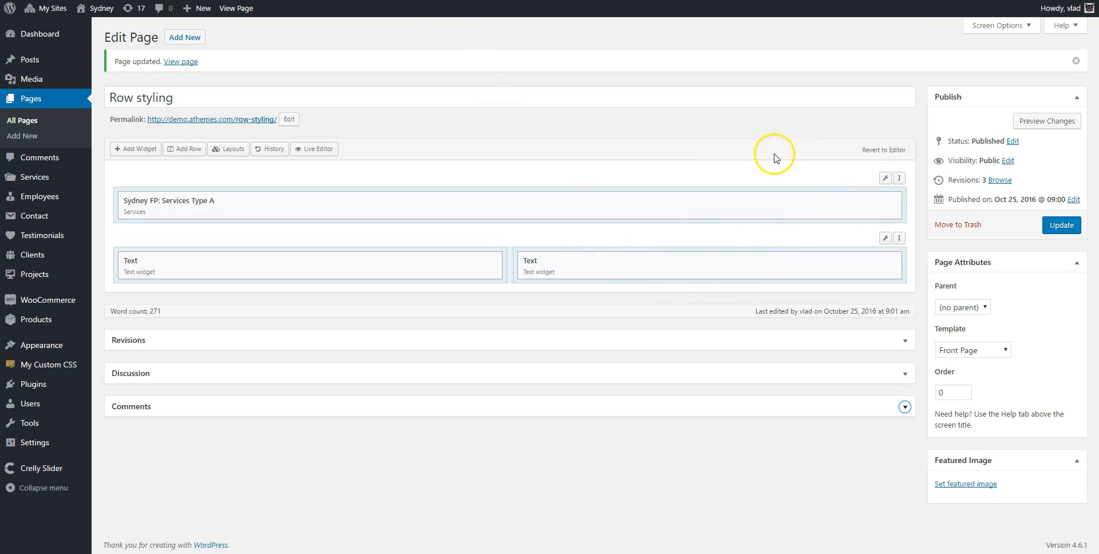
pyautogui.click(900, 177)
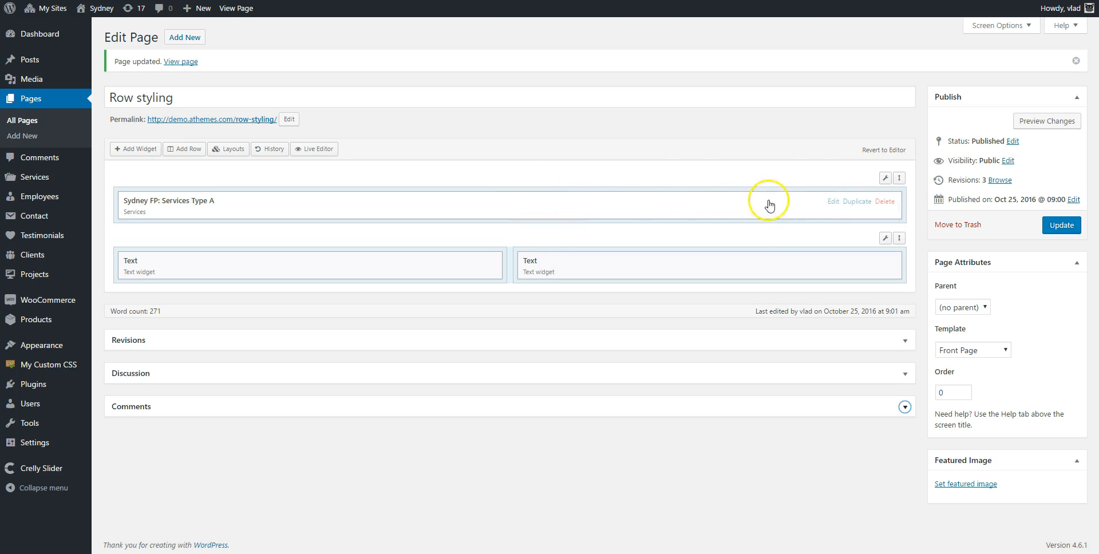
pyautogui.click(885, 177)
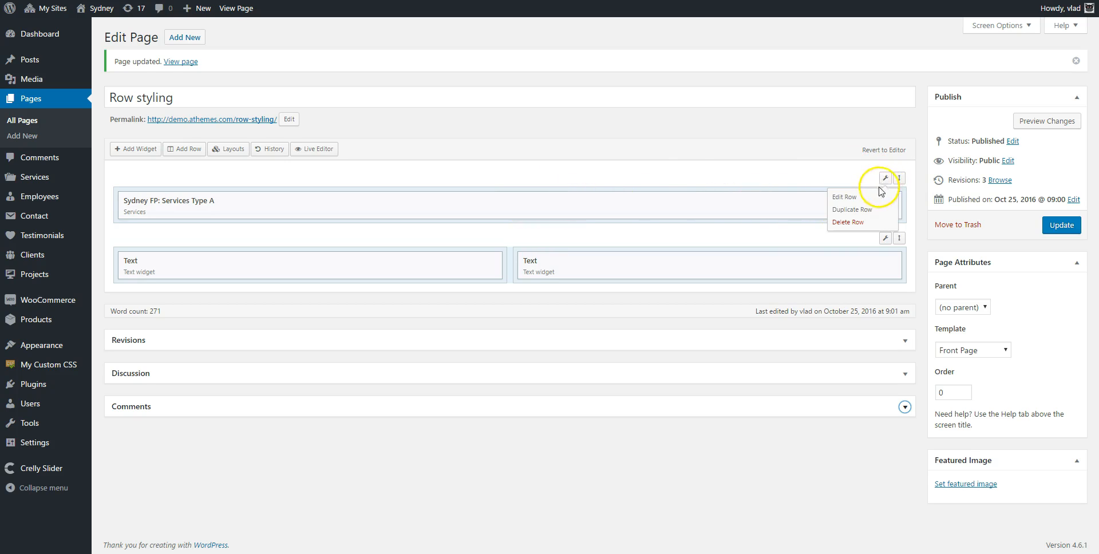
pyautogui.click(844, 197)
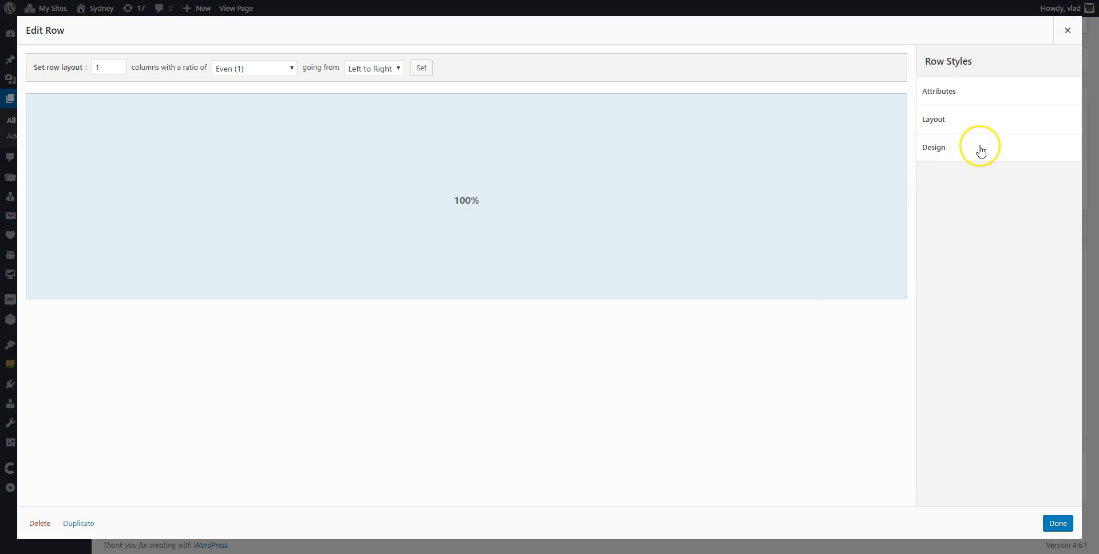
pyautogui.click(934, 147)
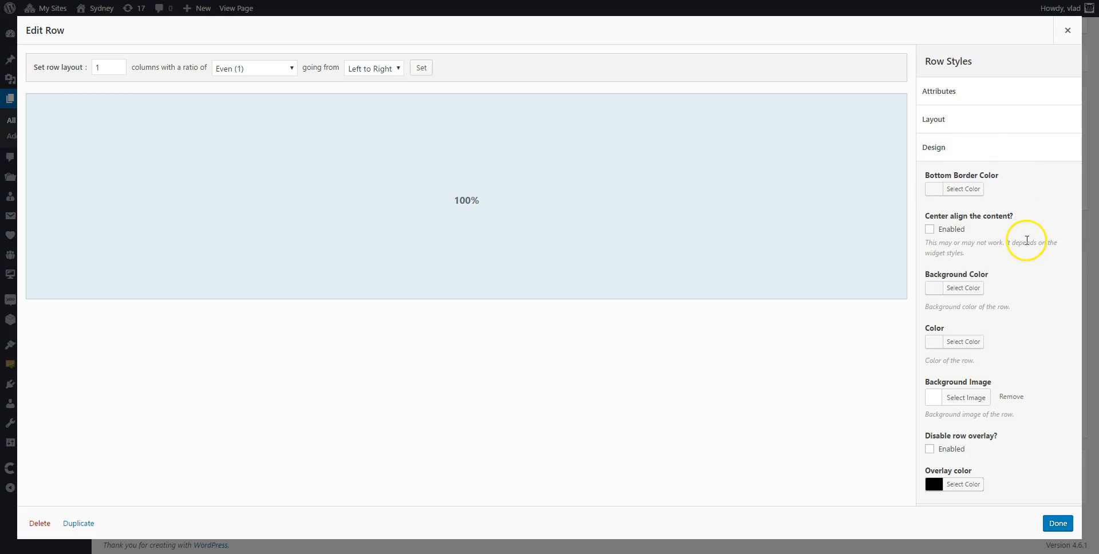
pyautogui.click(962, 287)
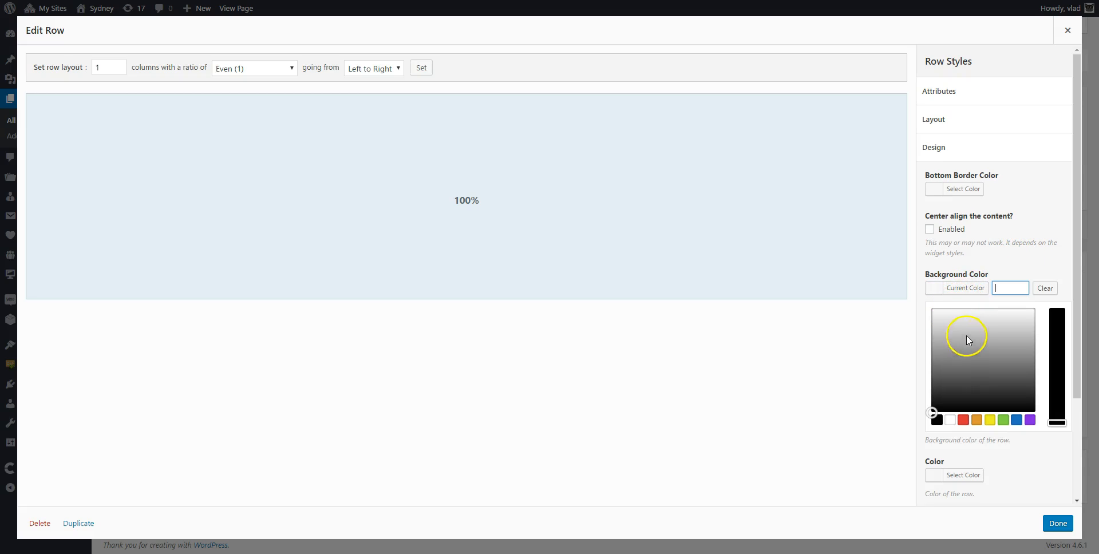
pyautogui.click(1056, 523)
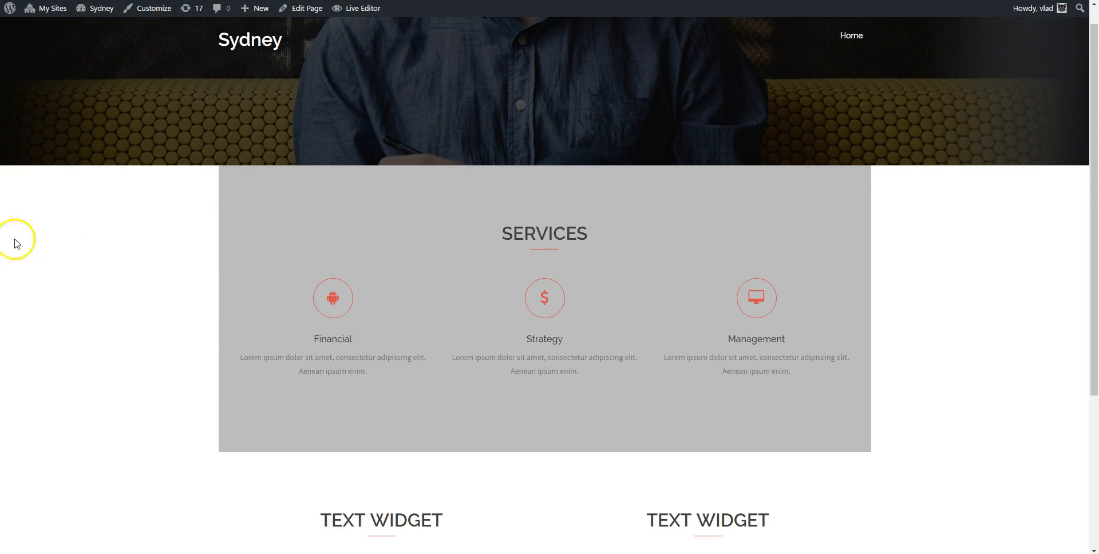
pyautogui.moveTo(786, 272)
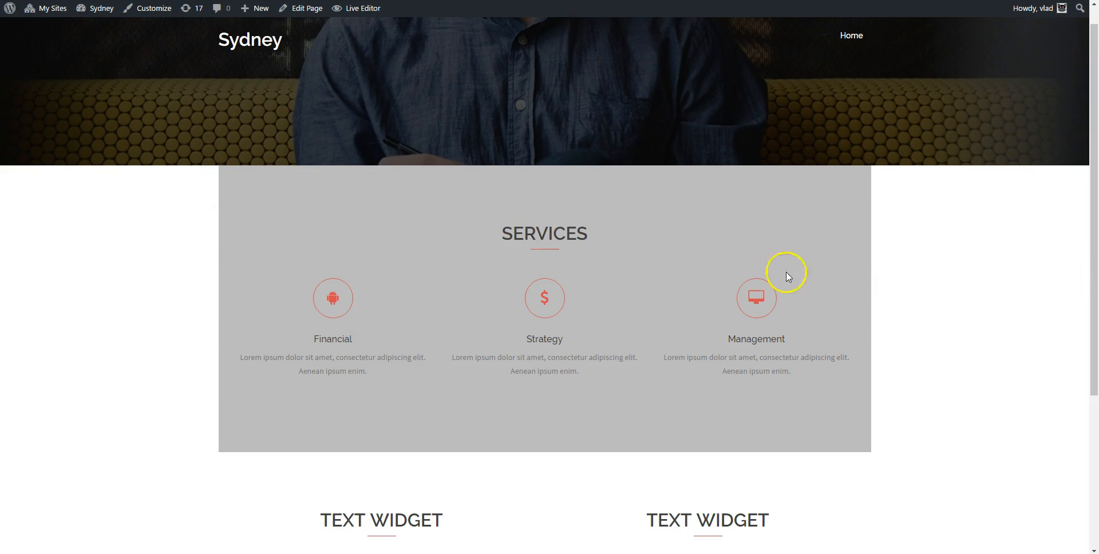
# Step: Set the Services row's Row Layout to Full Width and review it on the page
pyautogui.click(307, 8)
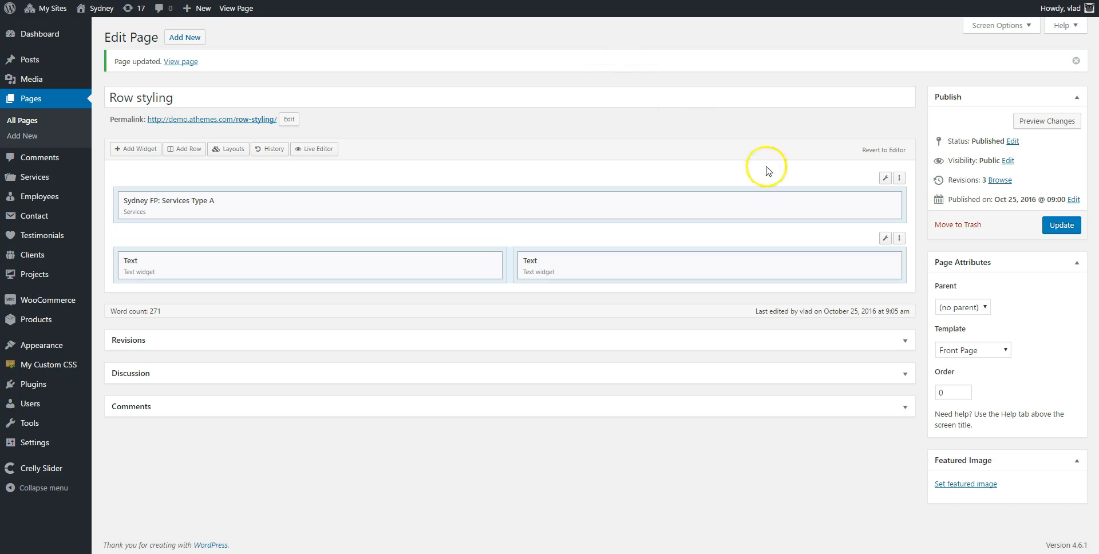
pyautogui.click(886, 177)
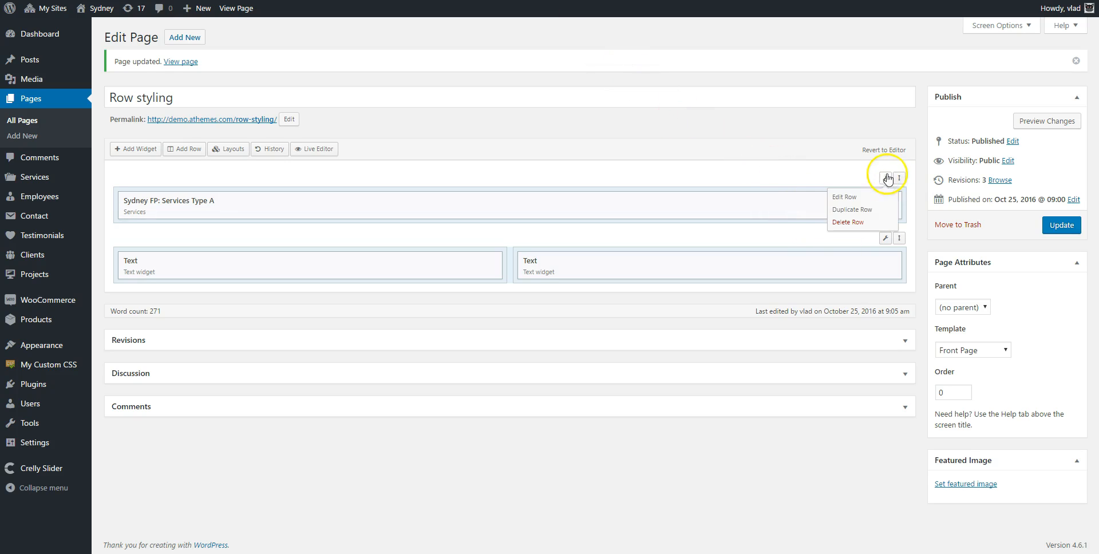
pyautogui.click(844, 196)
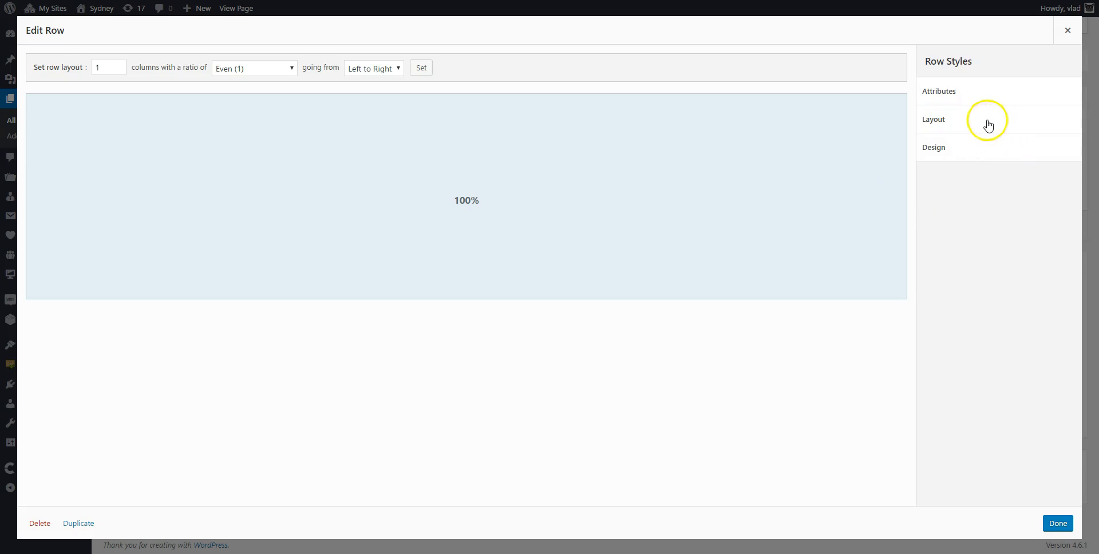
pyautogui.click(933, 119)
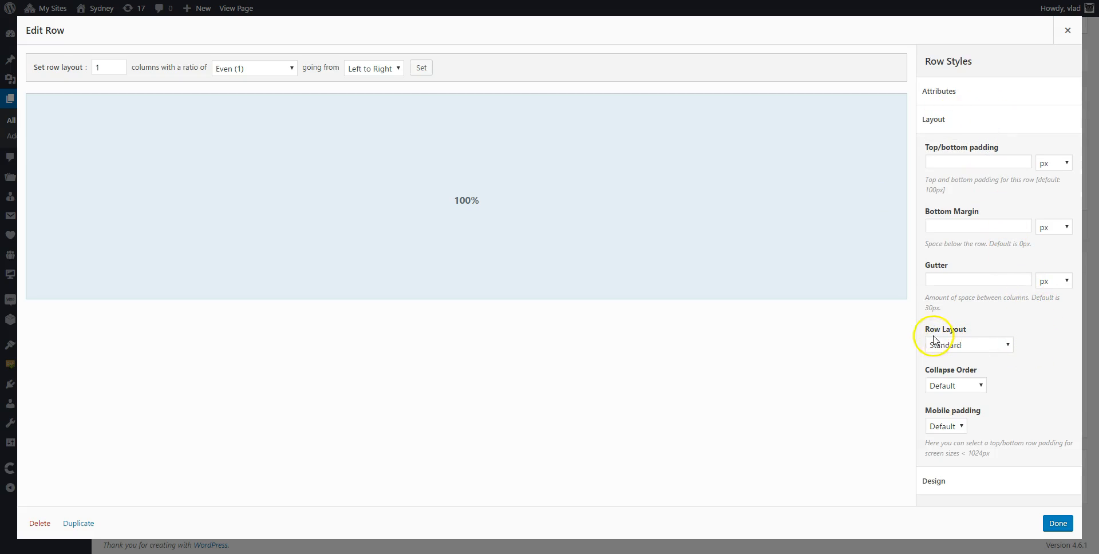
pyautogui.click(969, 343)
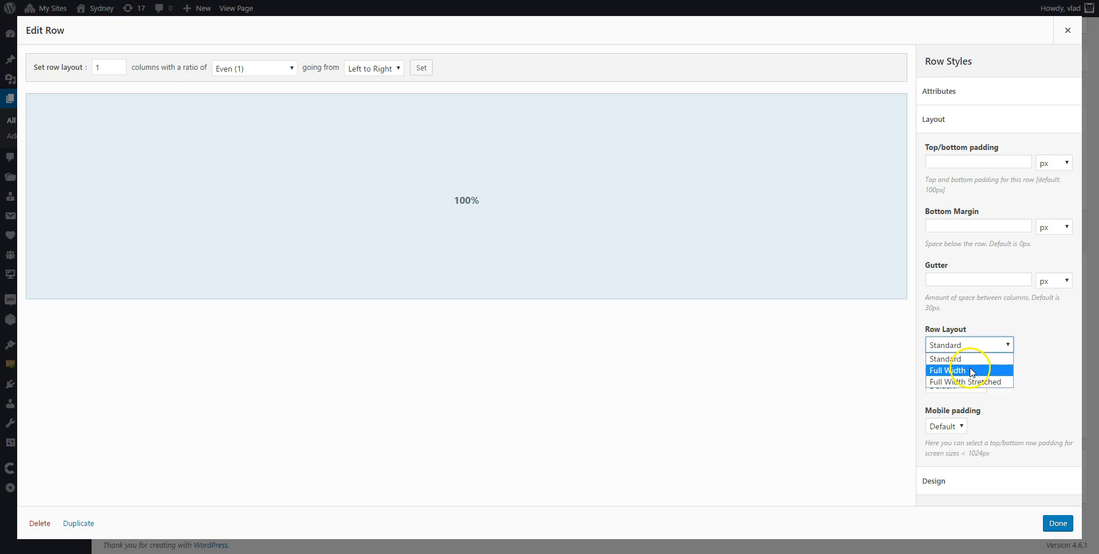
pyautogui.click(970, 369)
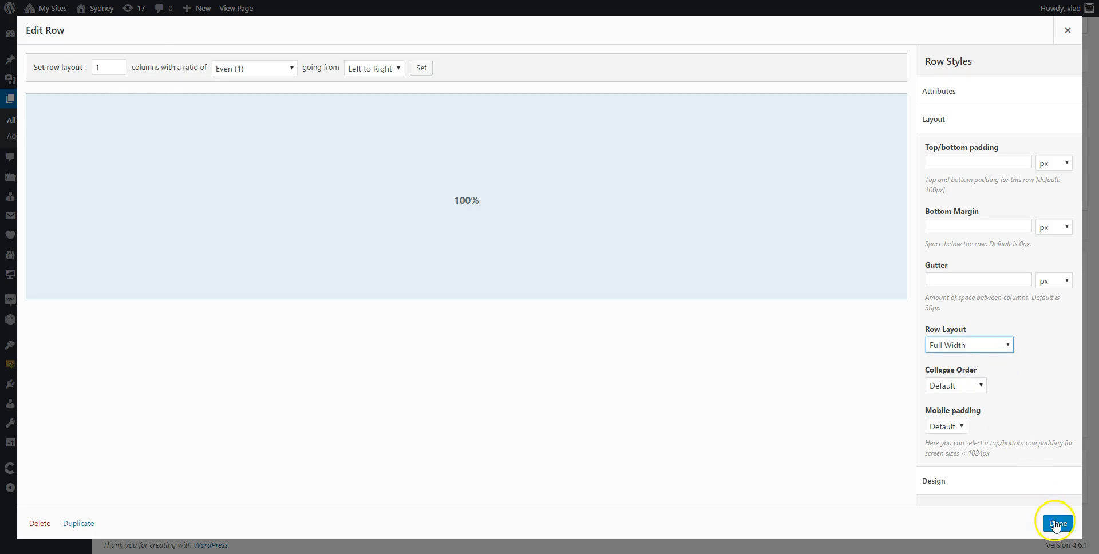
pyautogui.click(1057, 522)
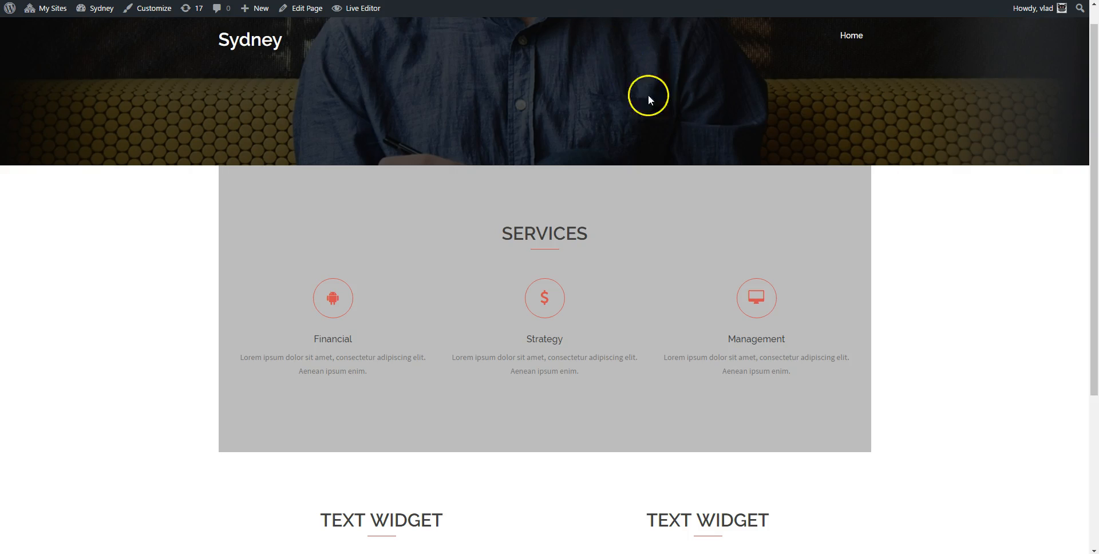
pyautogui.scroll(-3)
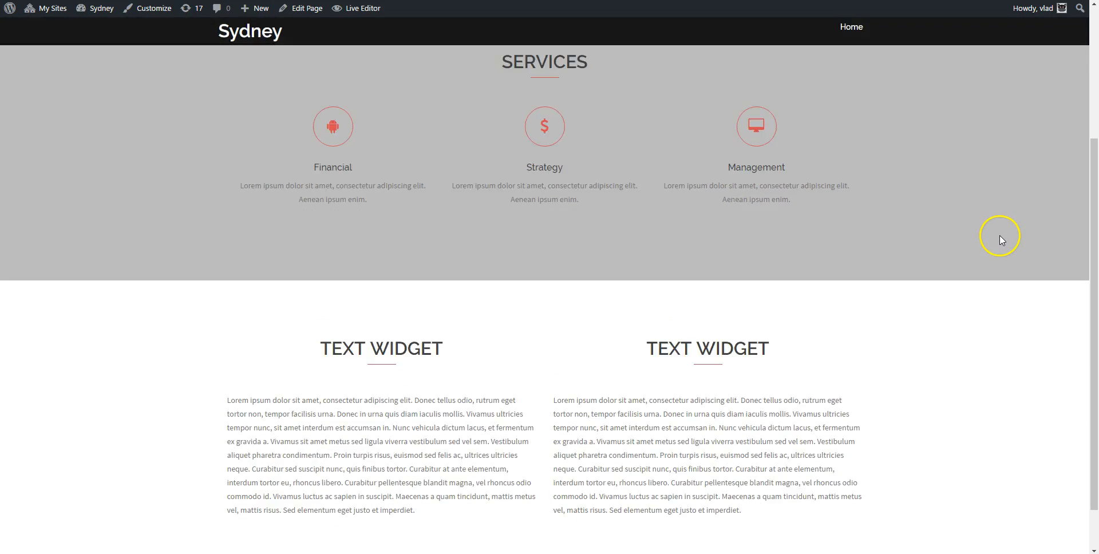
pyautogui.scroll(3)
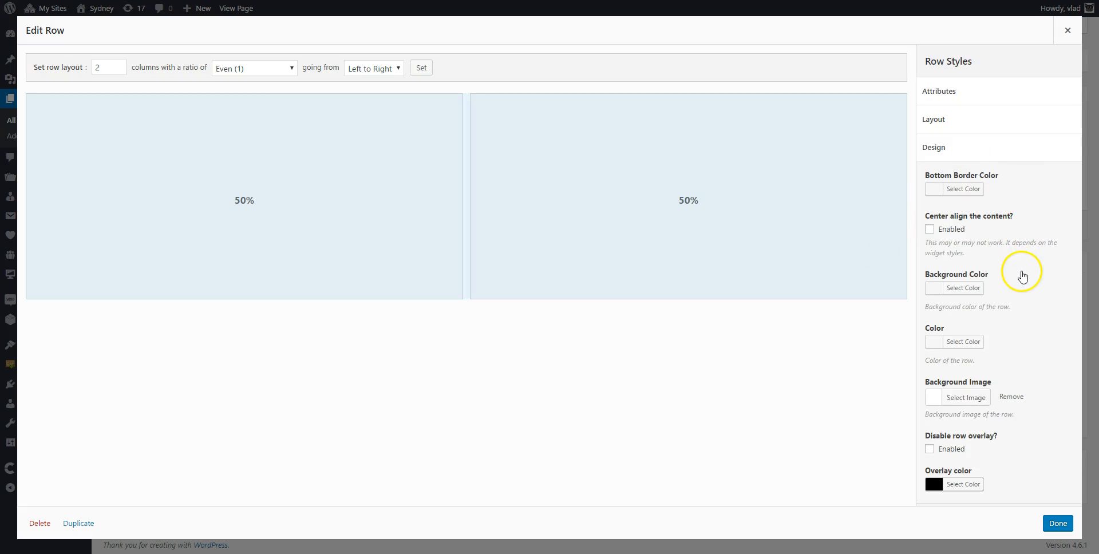
# Step: Give the two-column text row the dark light-trails background image and update the page
pyautogui.click(964, 397)
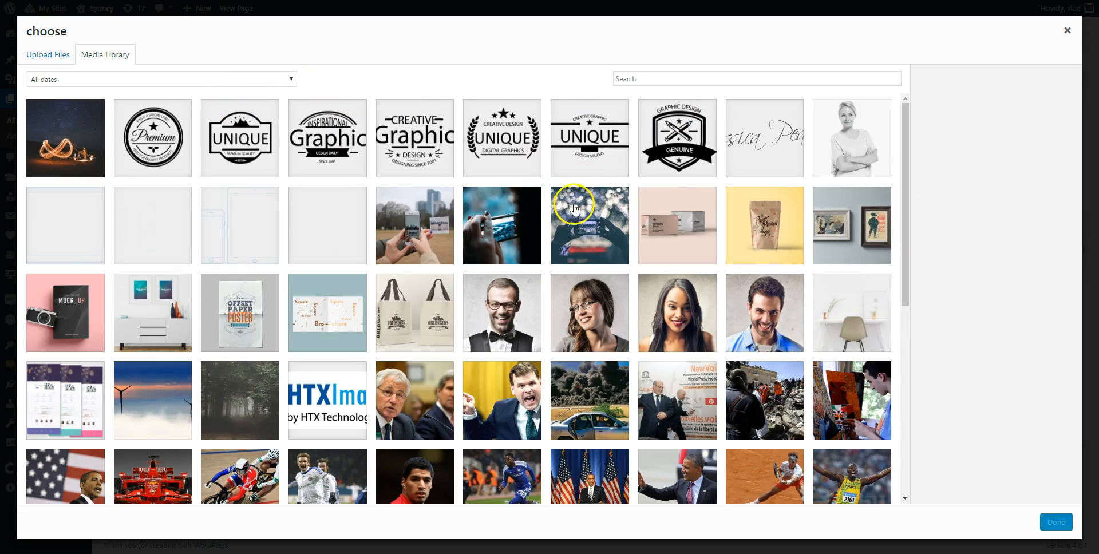
pyautogui.click(64, 137)
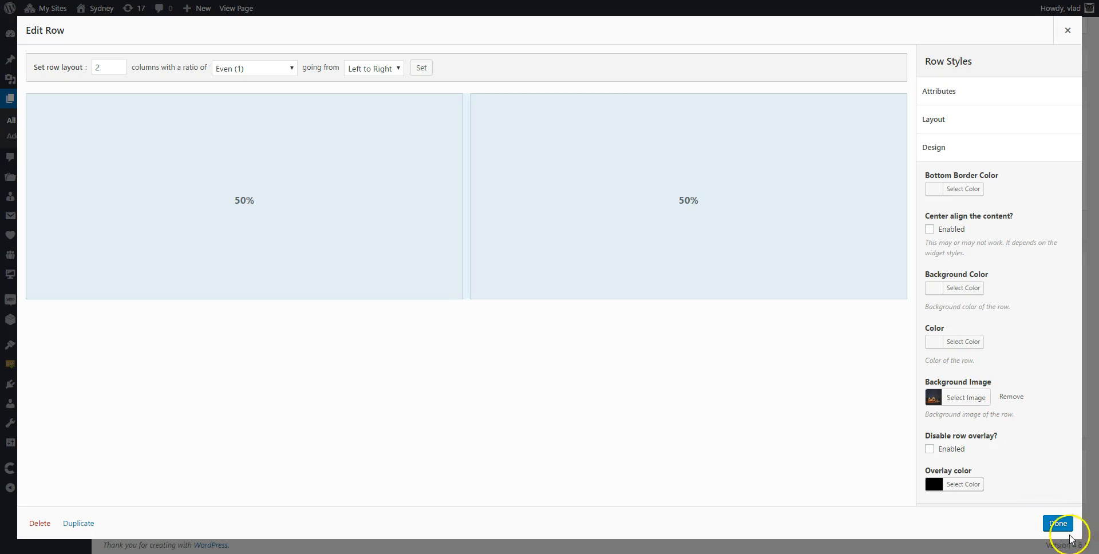
pyautogui.click(1058, 523)
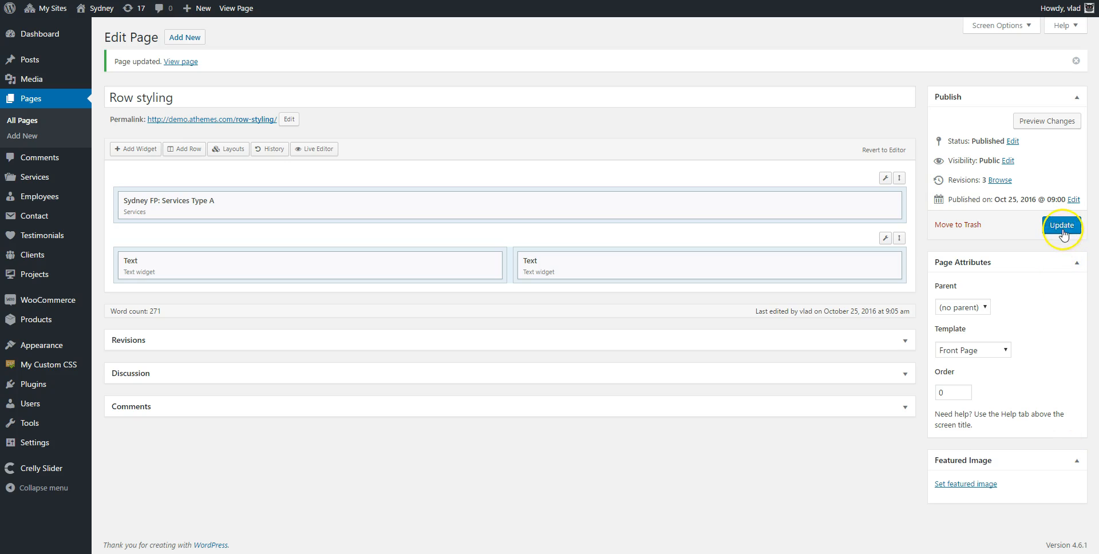
pyautogui.click(1061, 224)
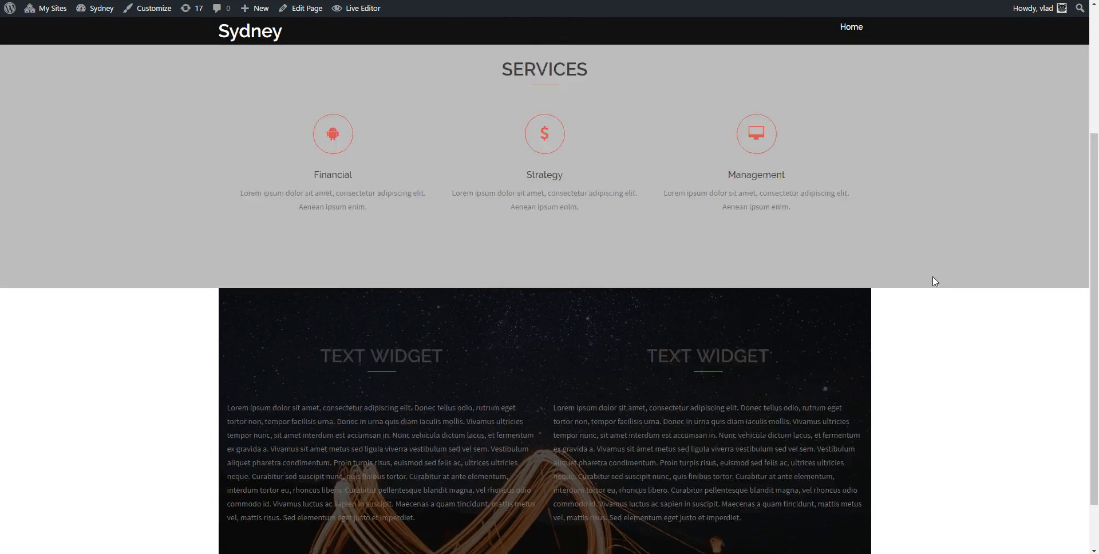
pyautogui.scroll(-3)
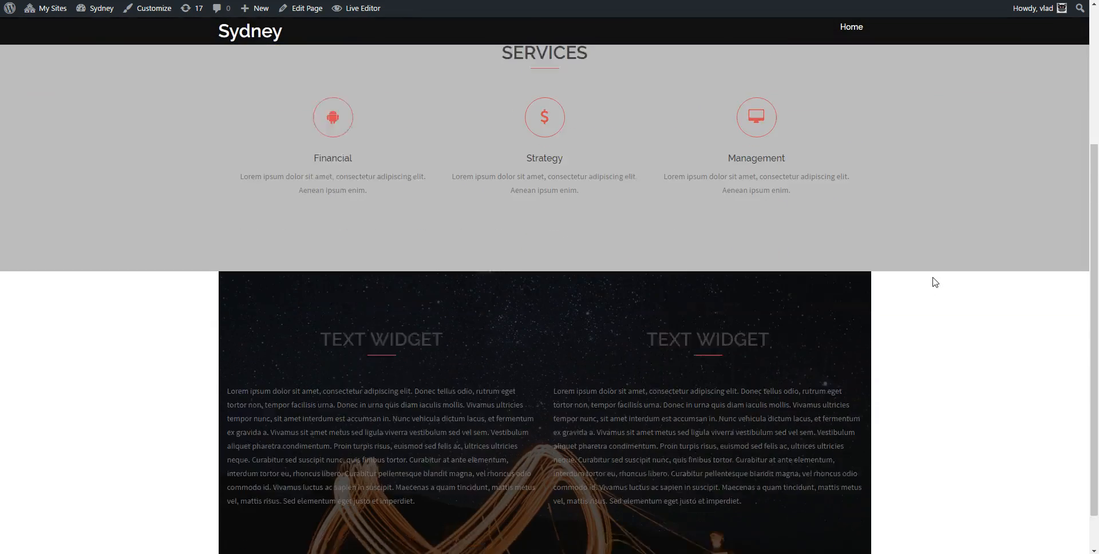
# Step: Set the text widget row's Row Layout to Full Width and return to the editor
pyautogui.click(307, 8)
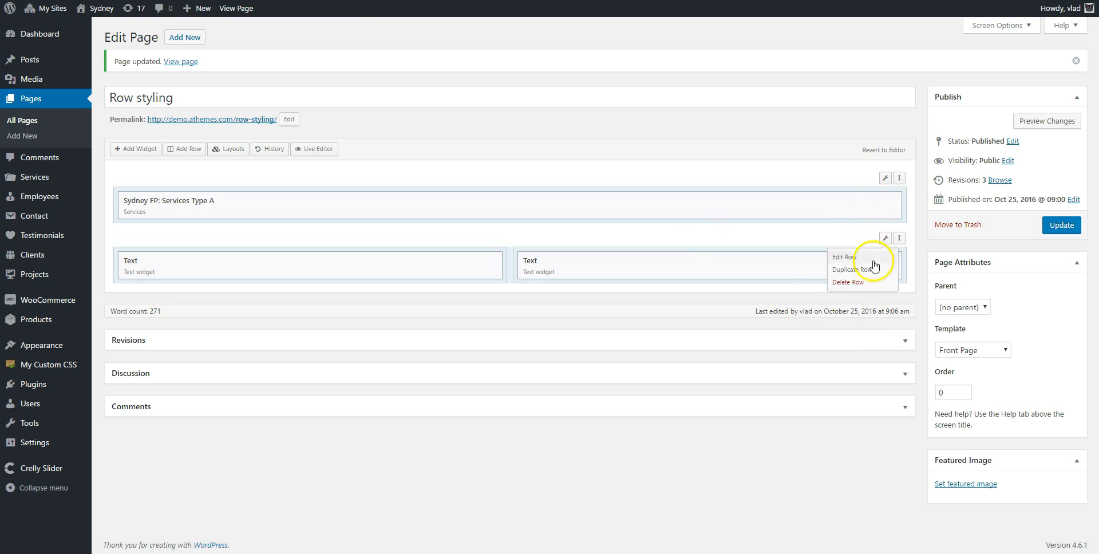
pyautogui.click(844, 256)
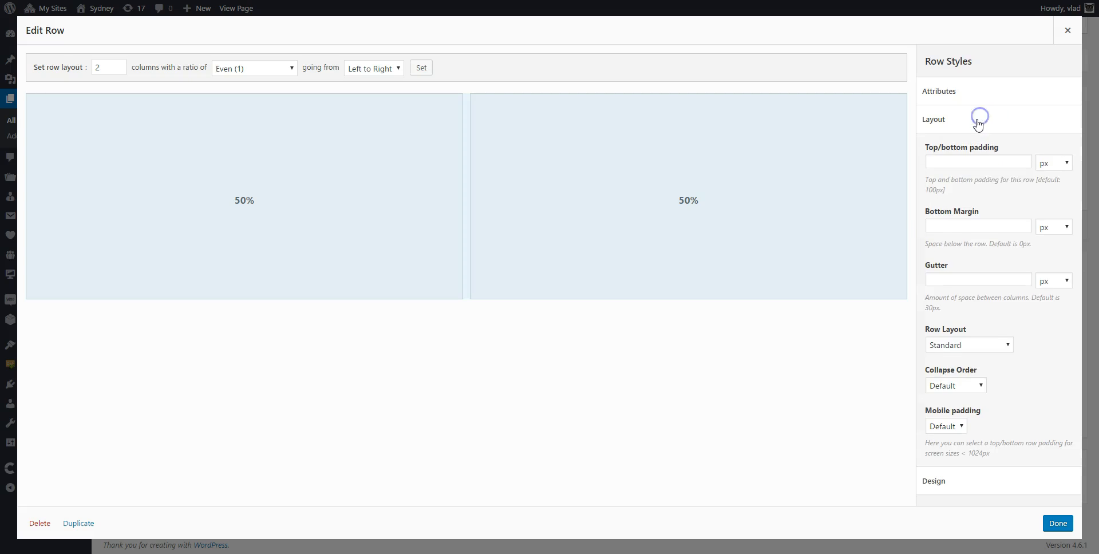
pyautogui.moveTo(974, 344)
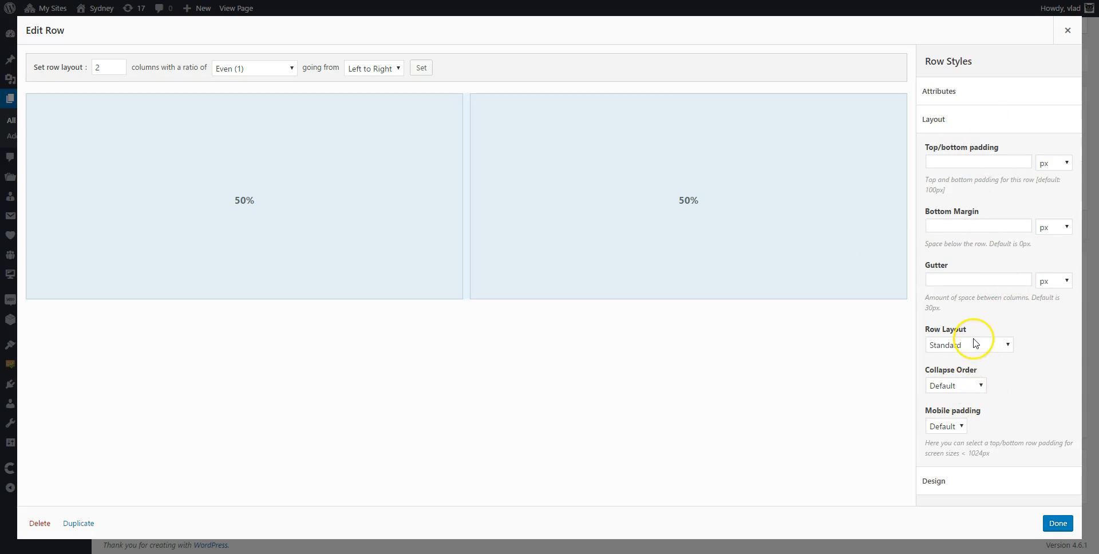
pyautogui.click(968, 344)
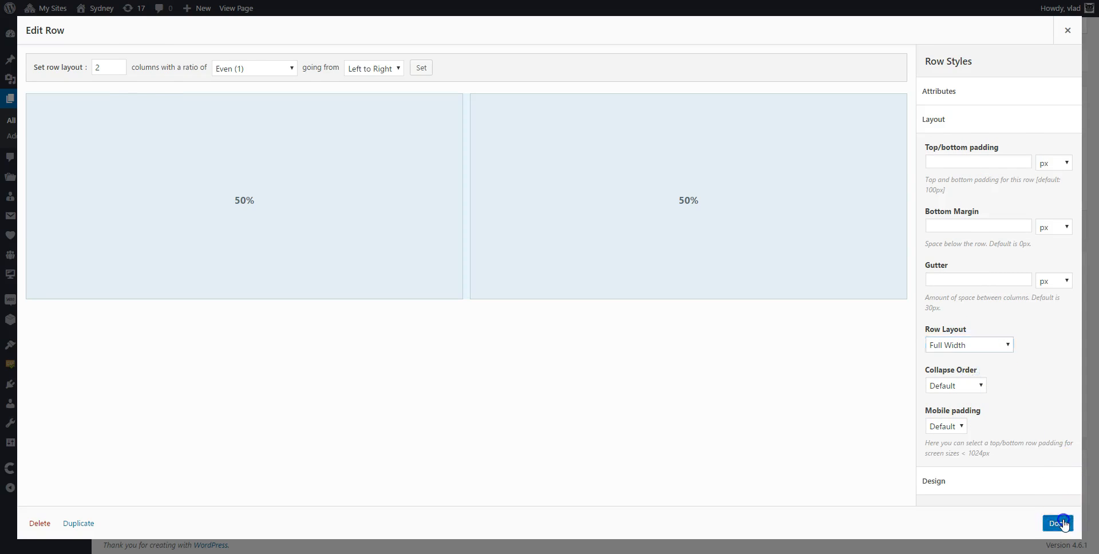
pyautogui.click(1058, 524)
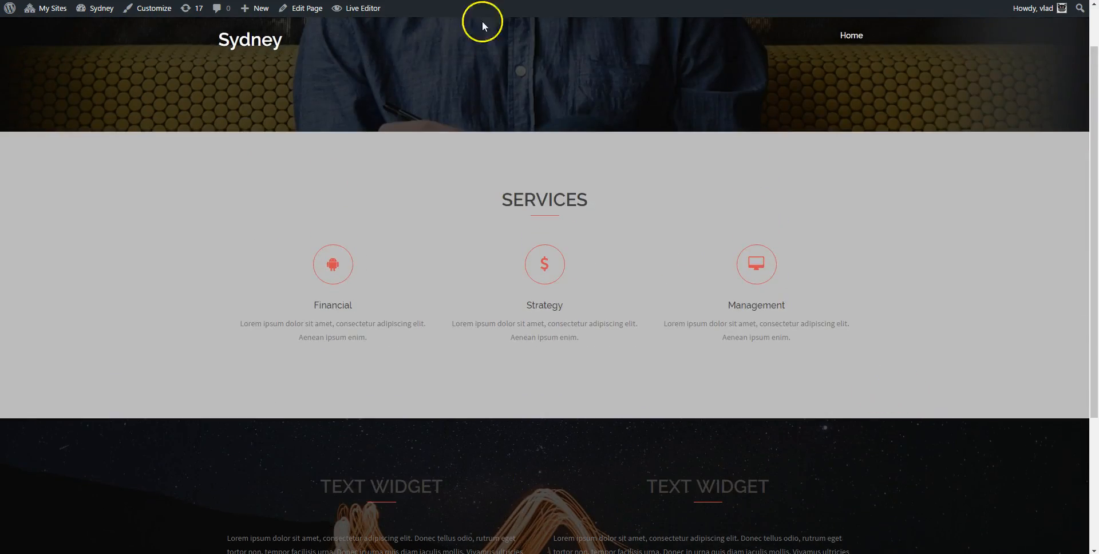
pyautogui.click(306, 8)
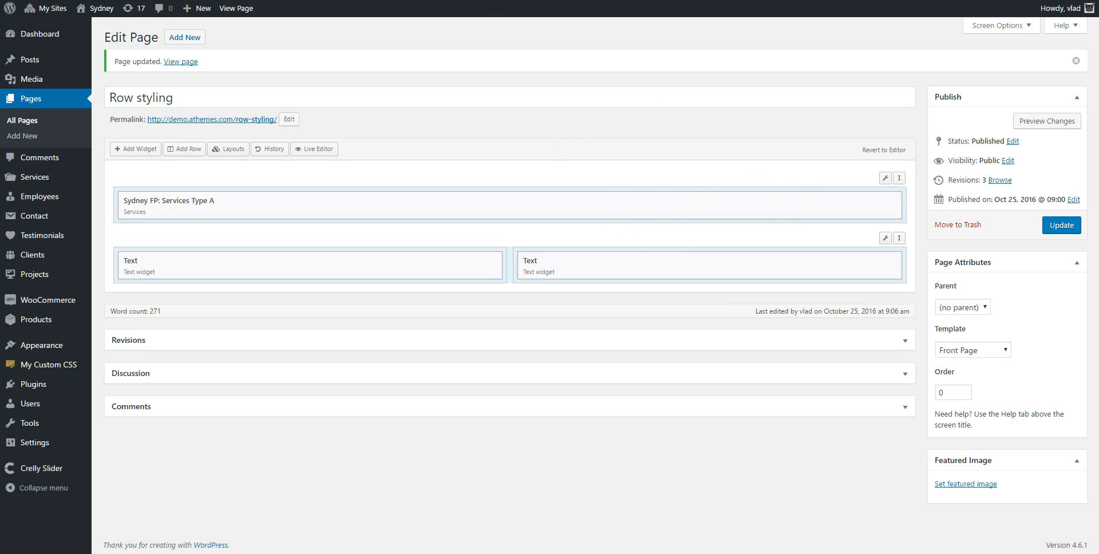
pyautogui.moveTo(628, 239)
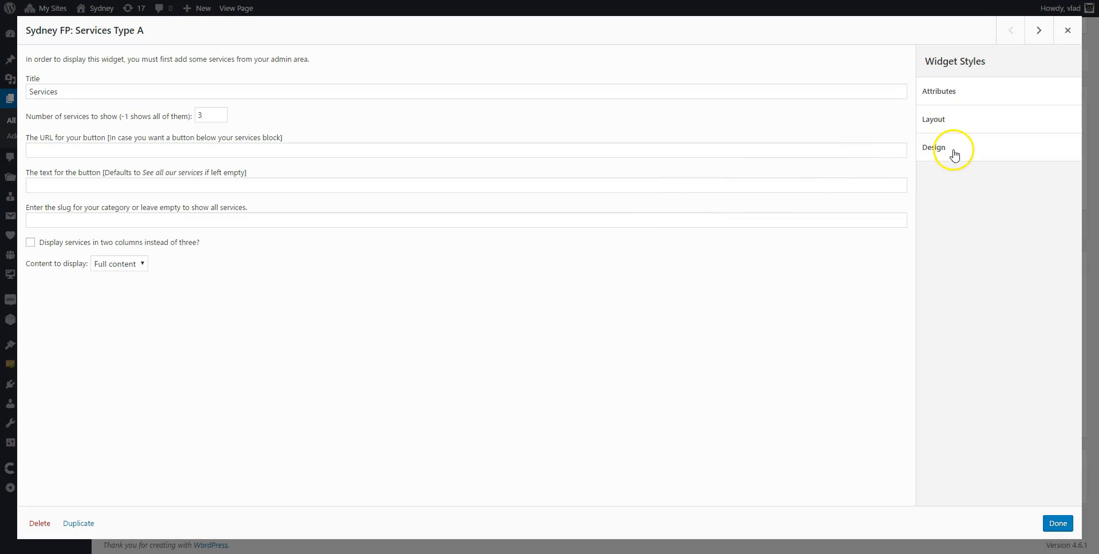
# Step: Set the Services widget title colour to pale mint #deede9
pyautogui.click(934, 147)
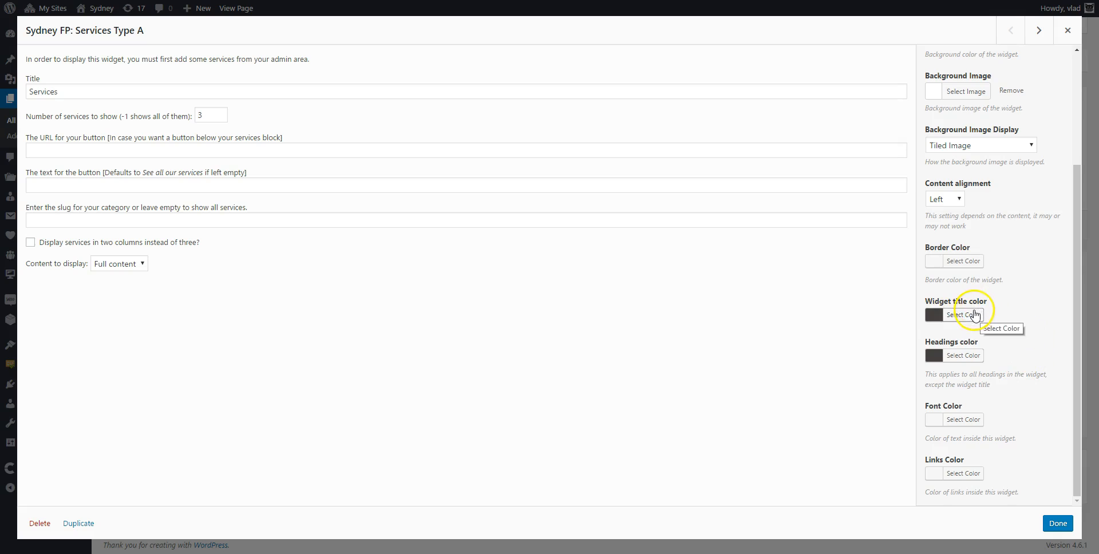
pyautogui.click(963, 315)
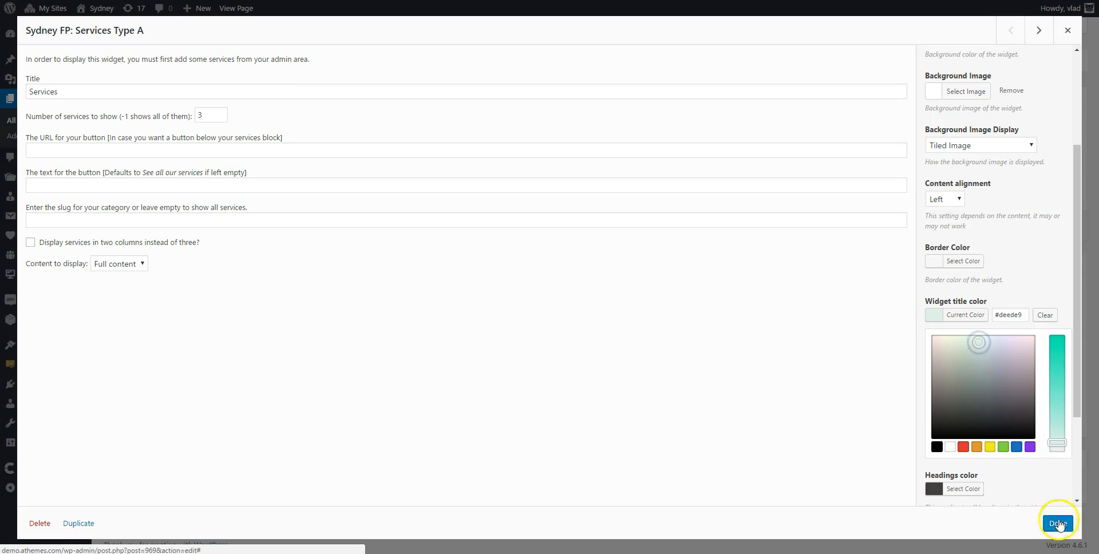
pyautogui.click(1057, 523)
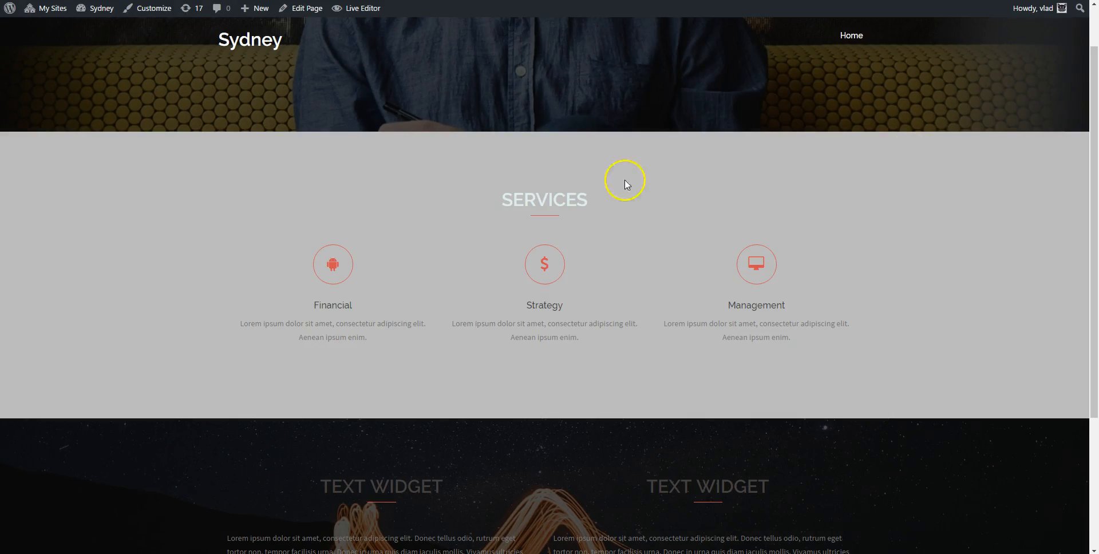
pyautogui.scroll(-3)
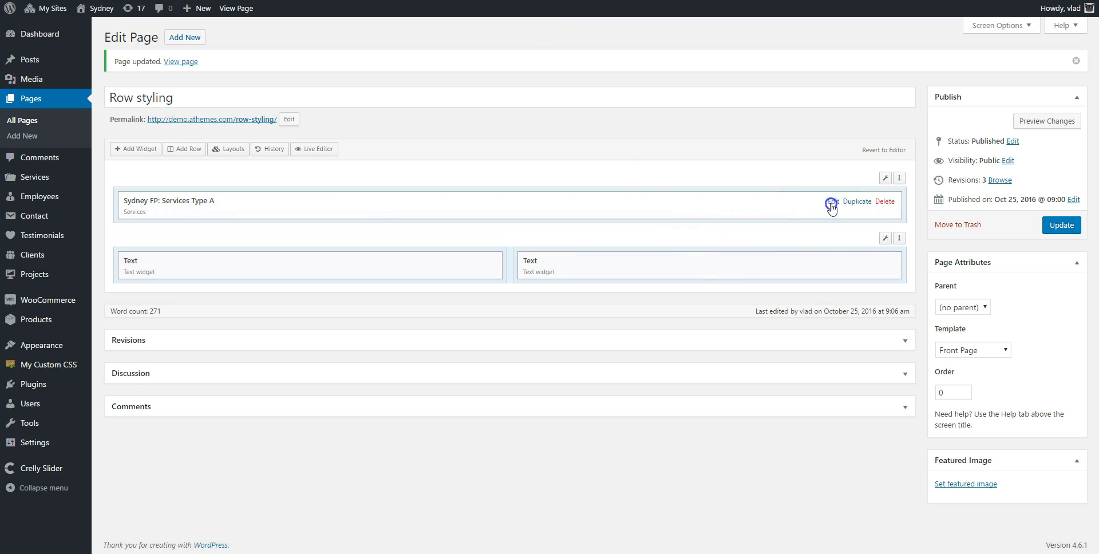
# Step: Make the Services widget headings red and its body text green
pyautogui.click(831, 205)
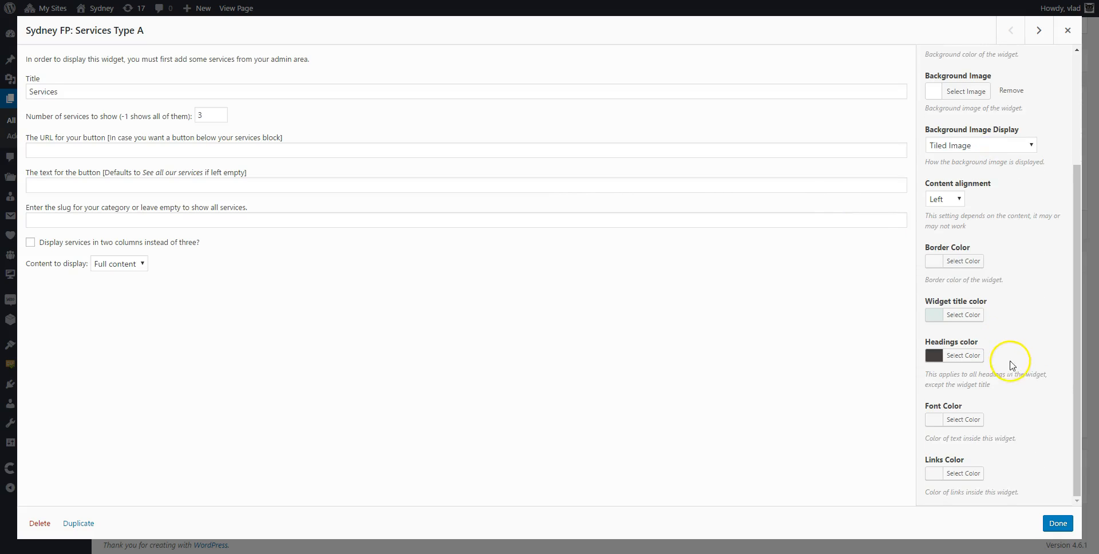
pyautogui.click(962, 419)
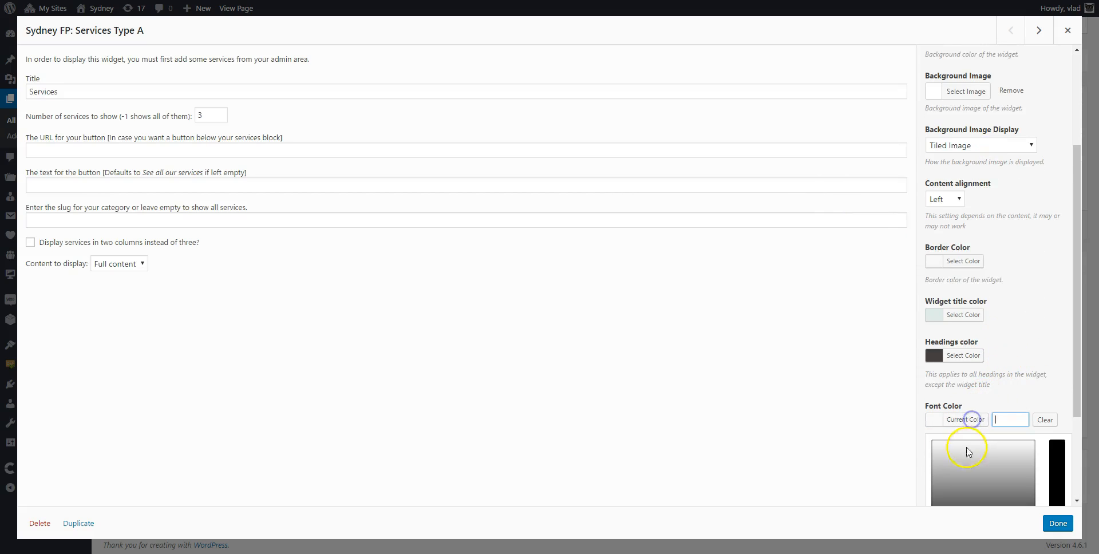
pyautogui.click(963, 421)
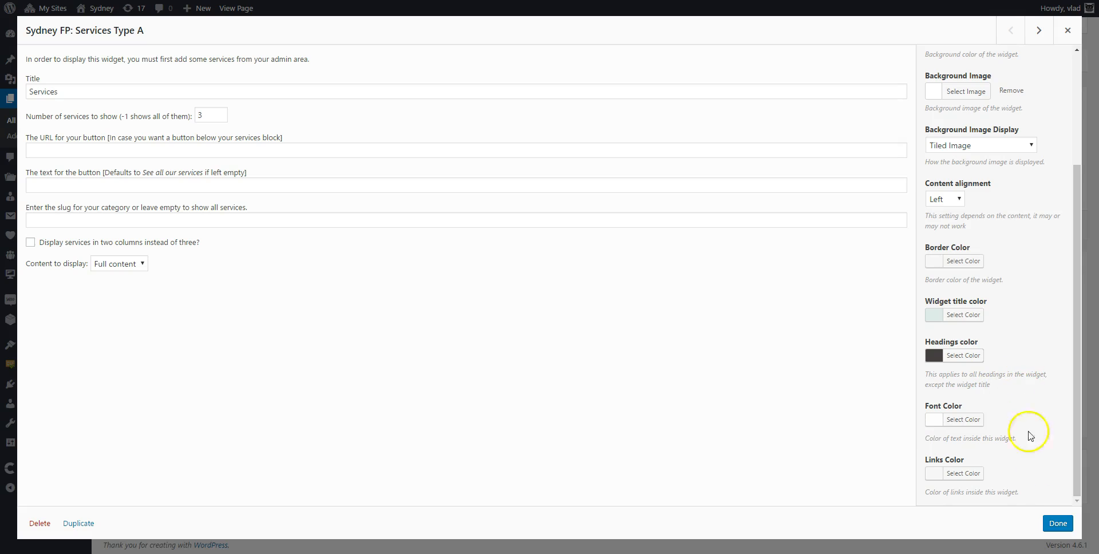
pyautogui.moveTo(972, 383)
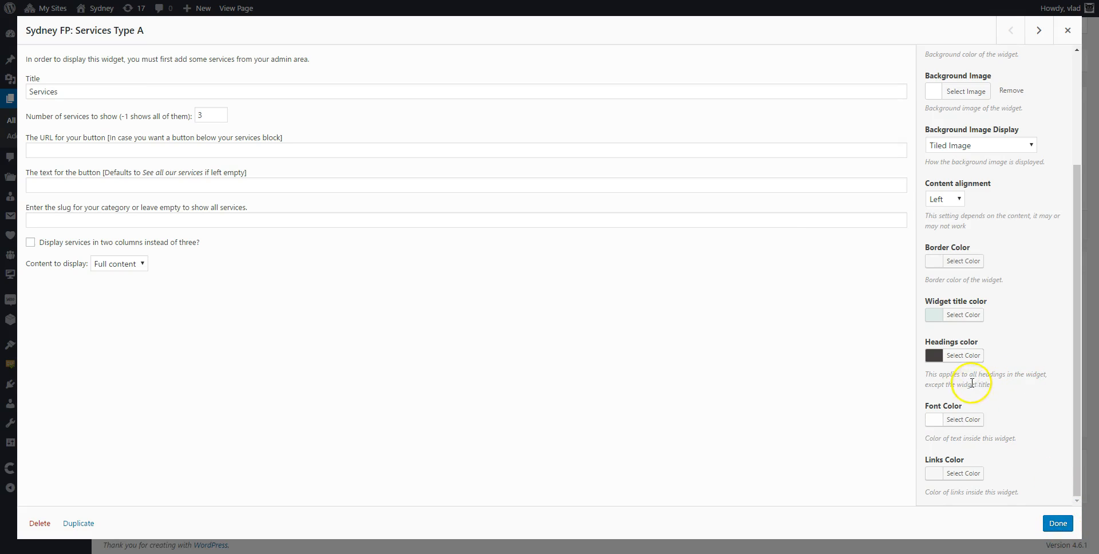
pyautogui.click(962, 355)
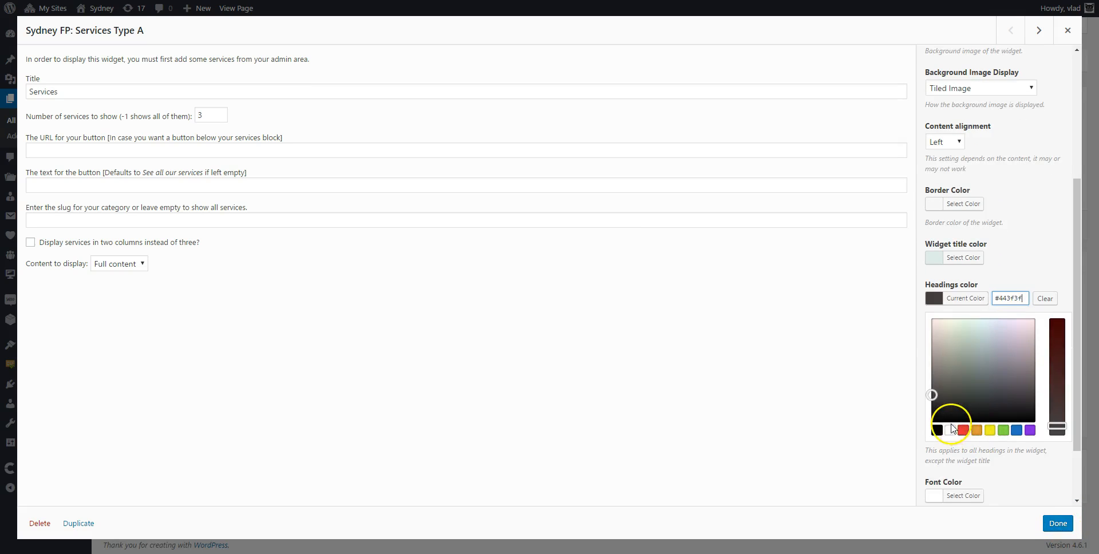
pyautogui.click(963, 430)
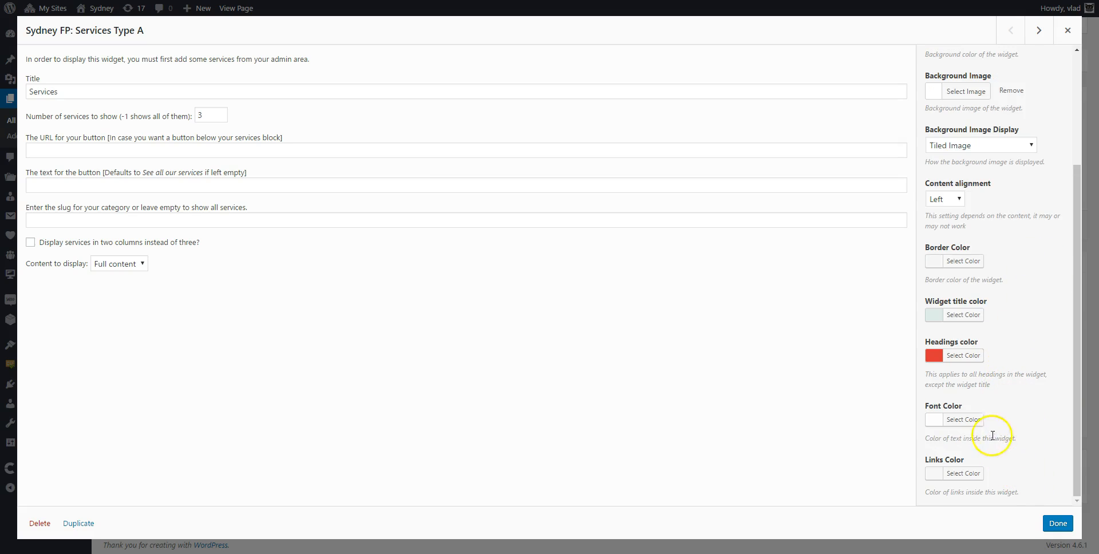
pyautogui.click(963, 419)
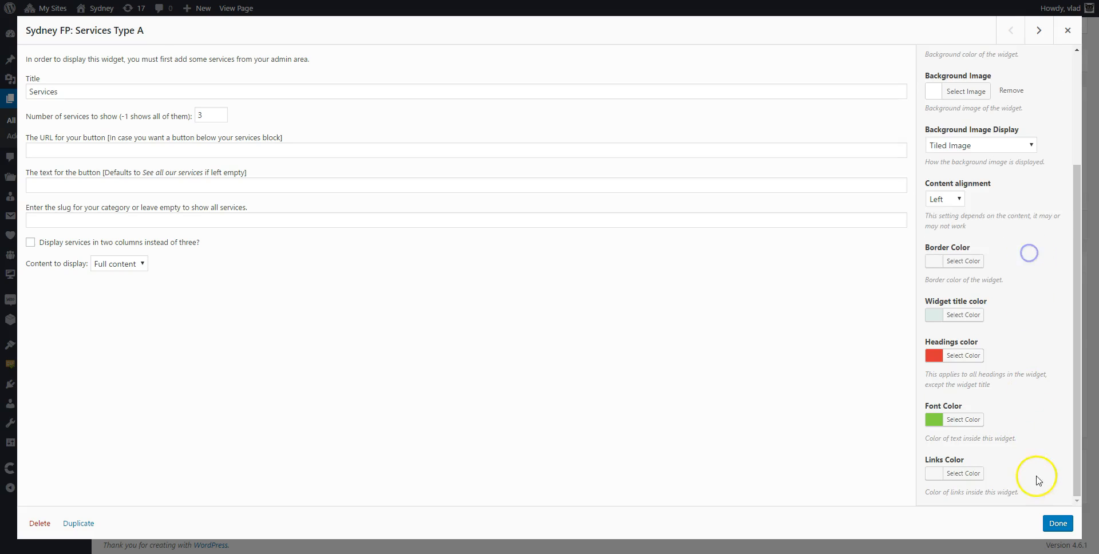
pyautogui.click(1057, 523)
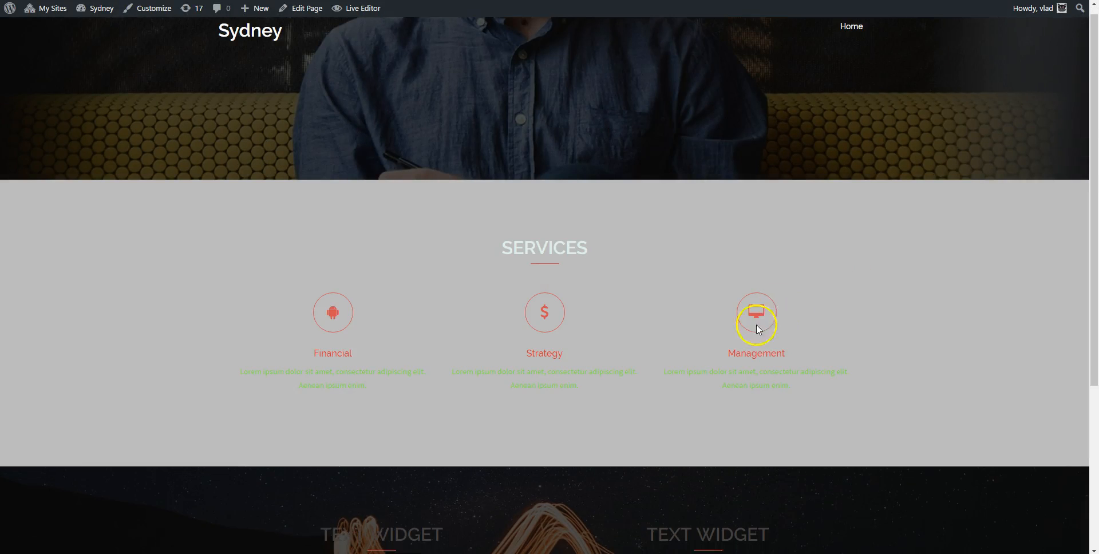
# Step: Review the live page rows and return to the Row styling editor
pyautogui.scroll(-3)
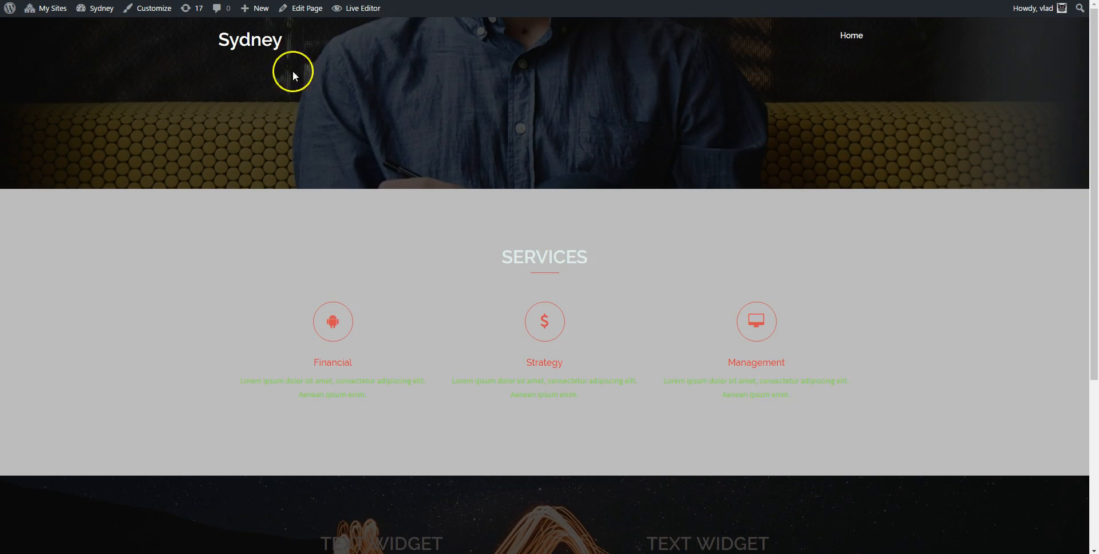
pyautogui.scroll(-3)
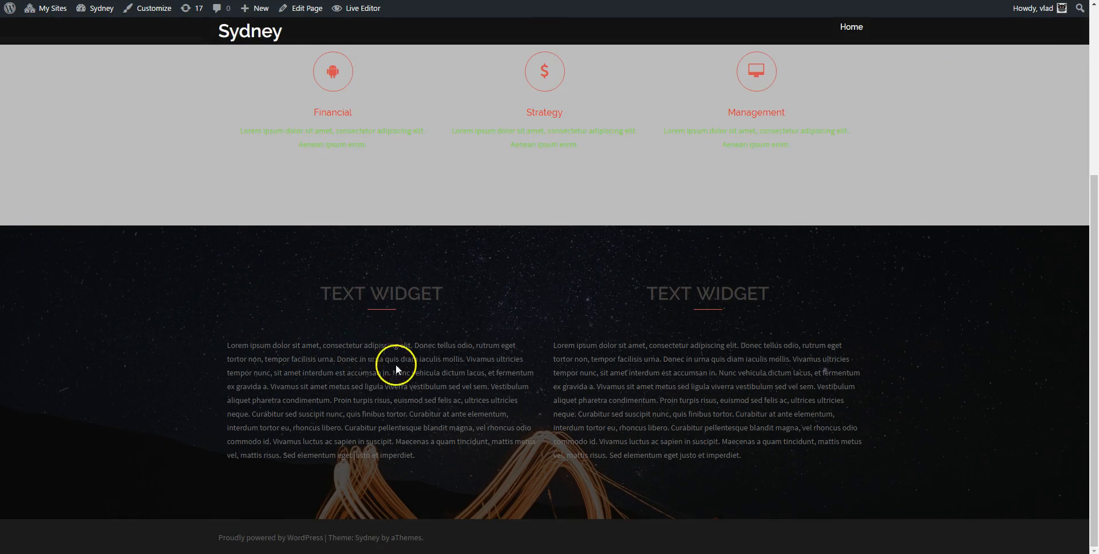
pyautogui.click(306, 8)
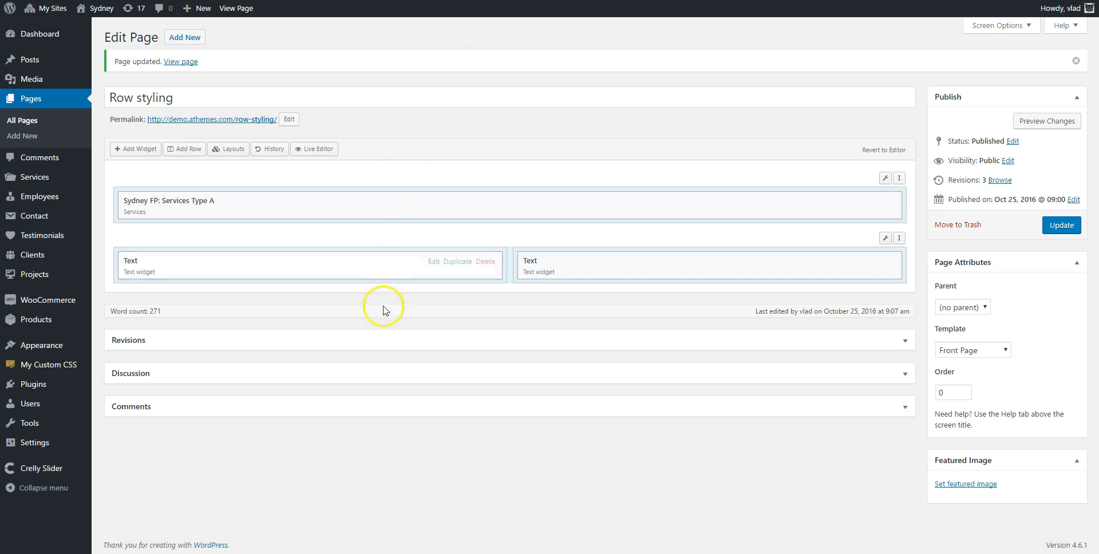
pyautogui.moveTo(436, 266)
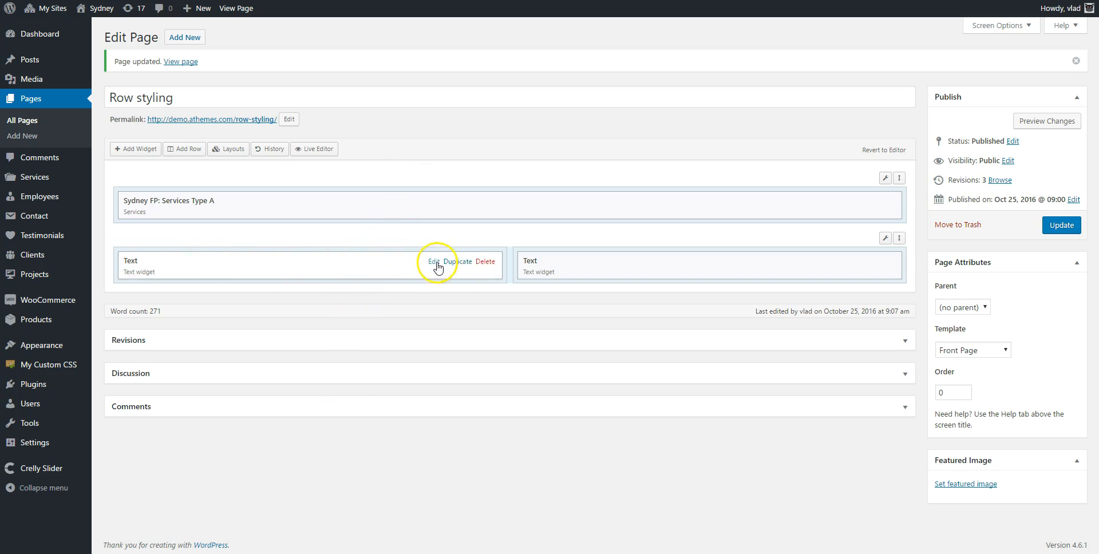
# Step: Give the left Text widget a white font colour and centred content alignment
pyautogui.click(433, 261)
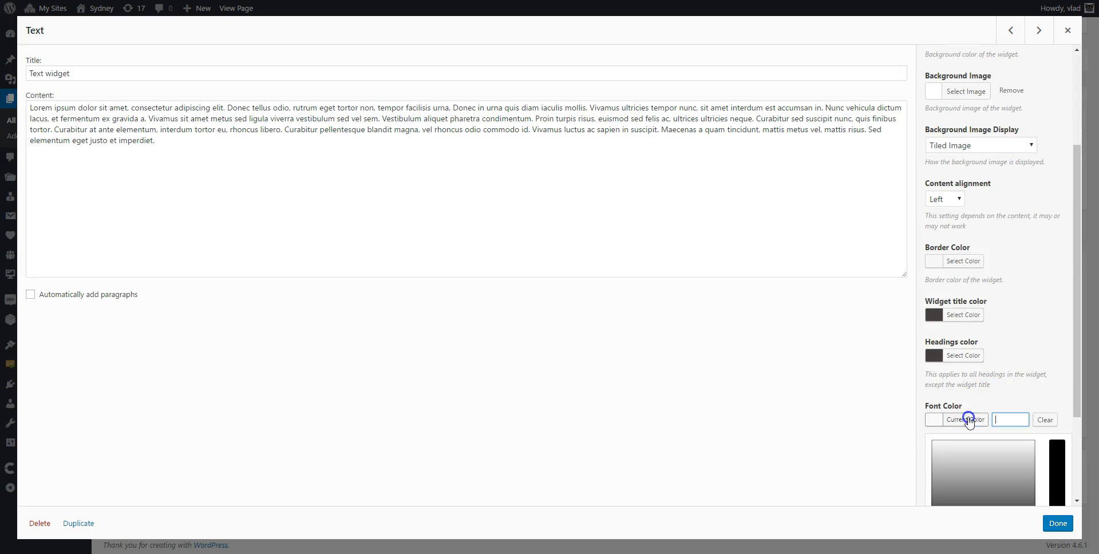
pyautogui.click(964, 355)
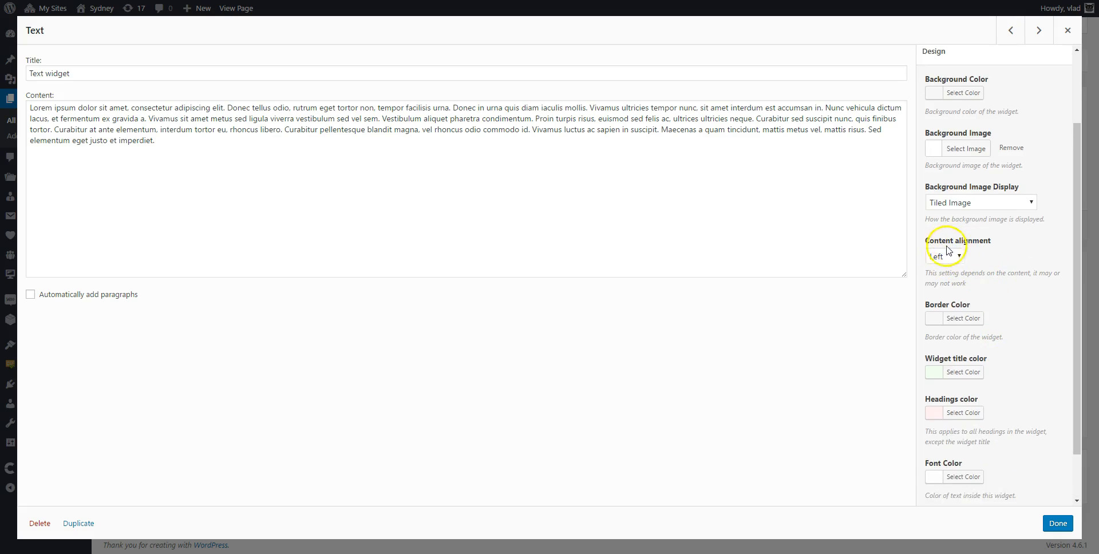
pyautogui.click(944, 256)
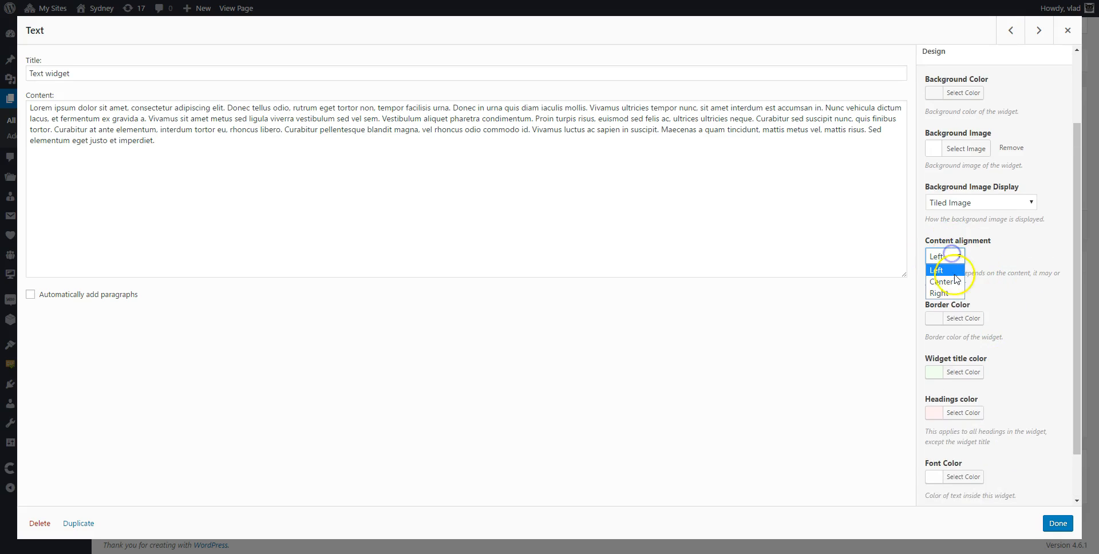
pyautogui.click(944, 280)
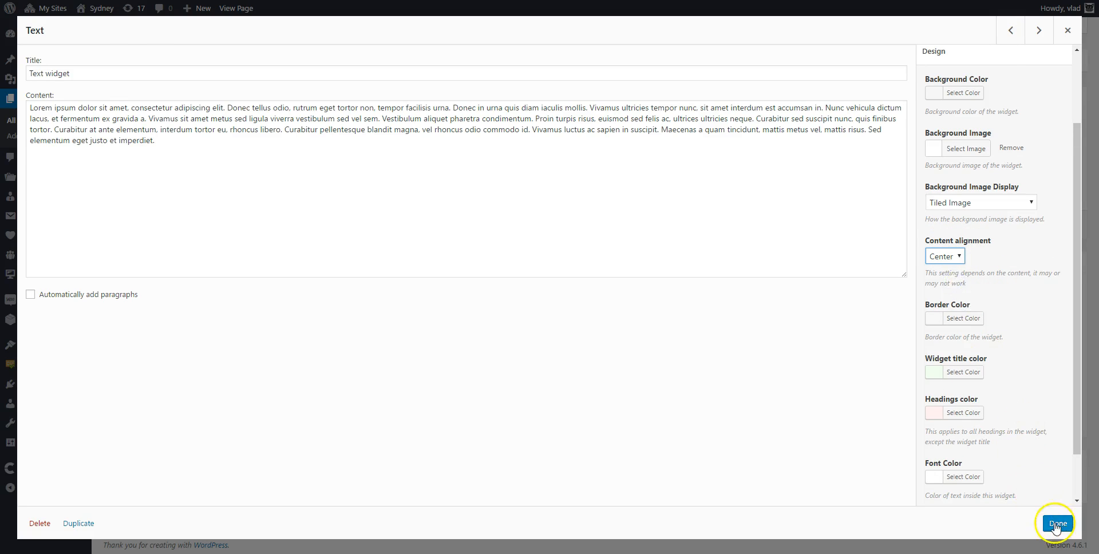
pyautogui.click(1056, 521)
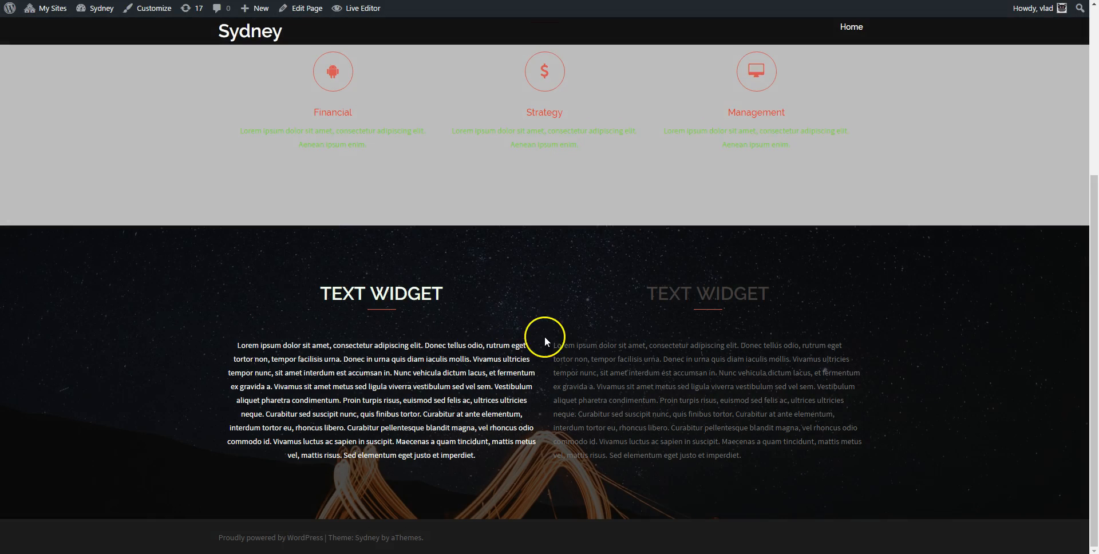
pyautogui.moveTo(385, 368)
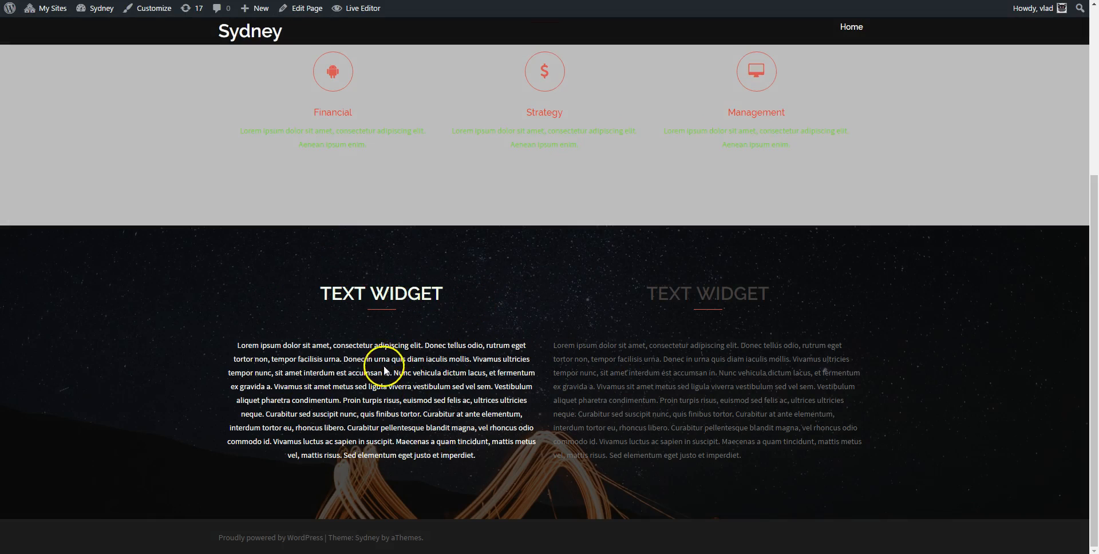
pyautogui.moveTo(239, 360)
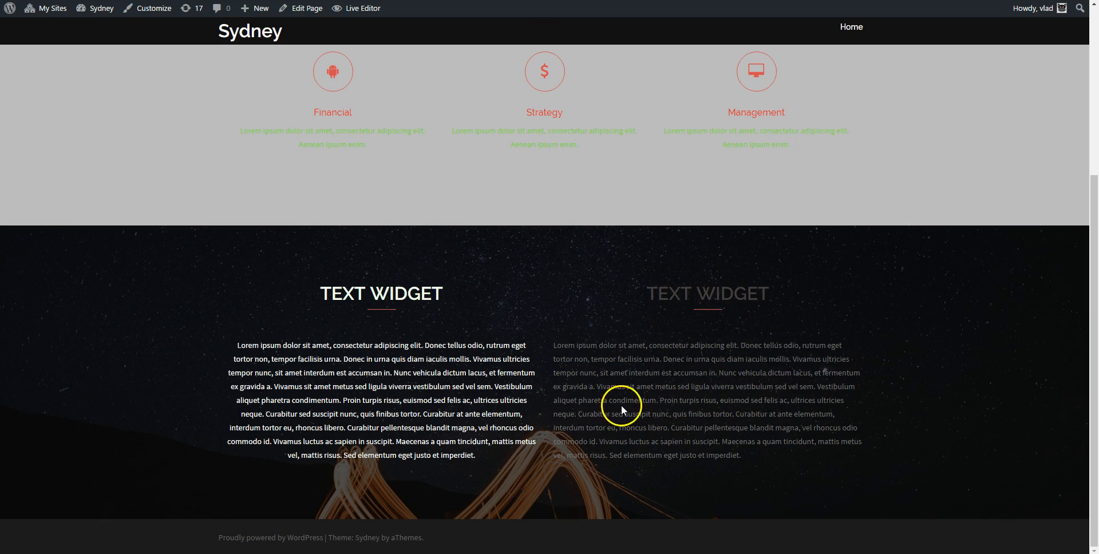
pyautogui.moveTo(572, 341)
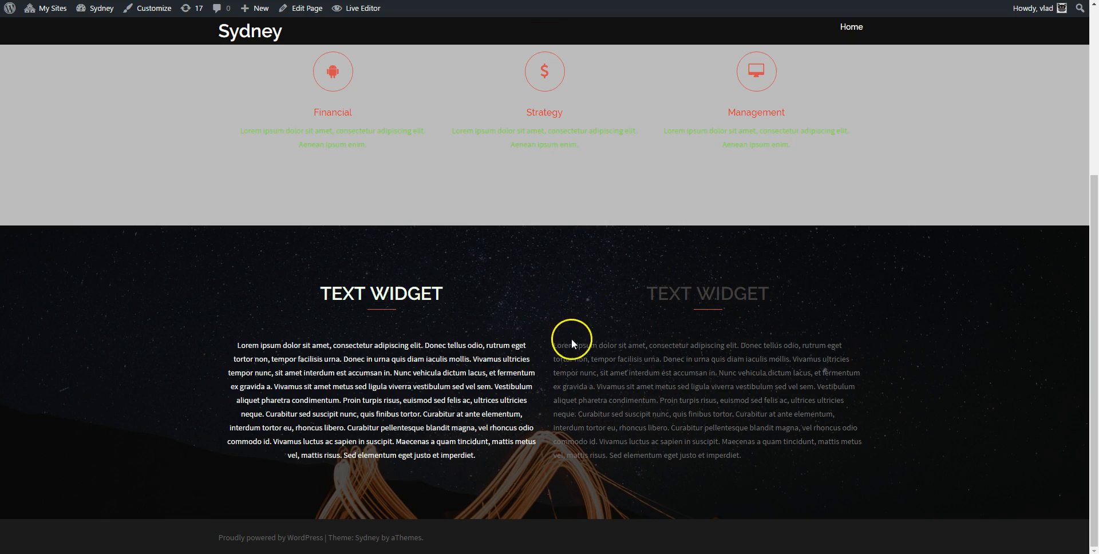
# Step: Return to the Row styling page builder from the admin bar
pyautogui.click(306, 8)
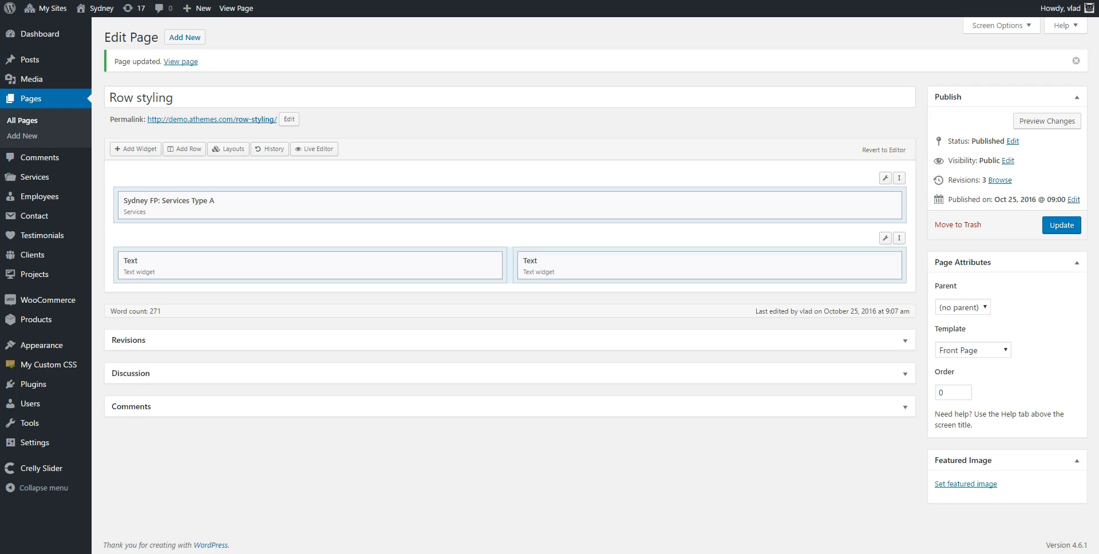
# Step: Browse the text widget row's Attributes and Layout settings with padding fields still empty
pyautogui.click(885, 238)
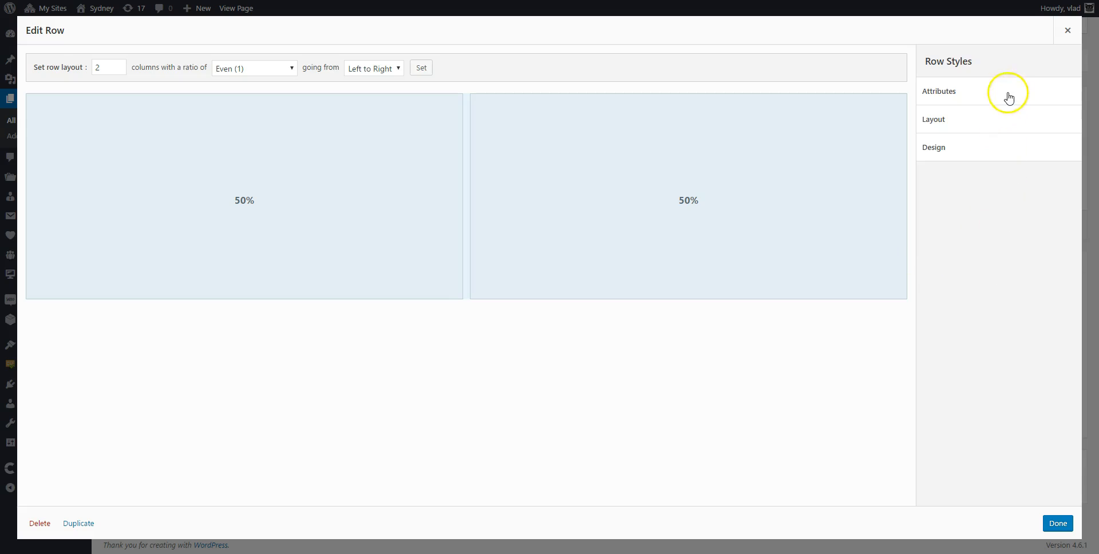
pyautogui.click(939, 92)
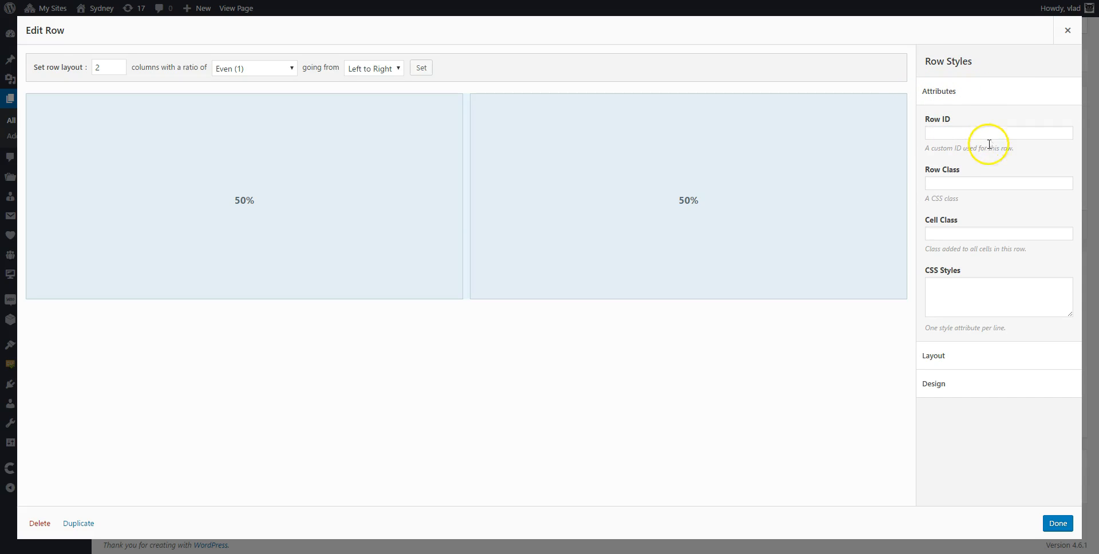
pyautogui.moveTo(935, 245)
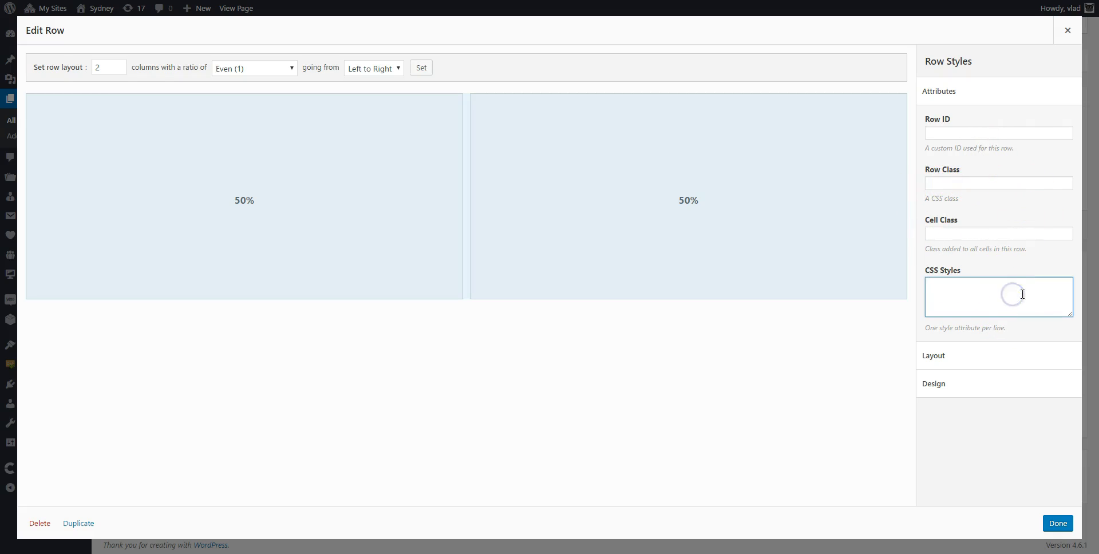
pyautogui.scroll(-3)
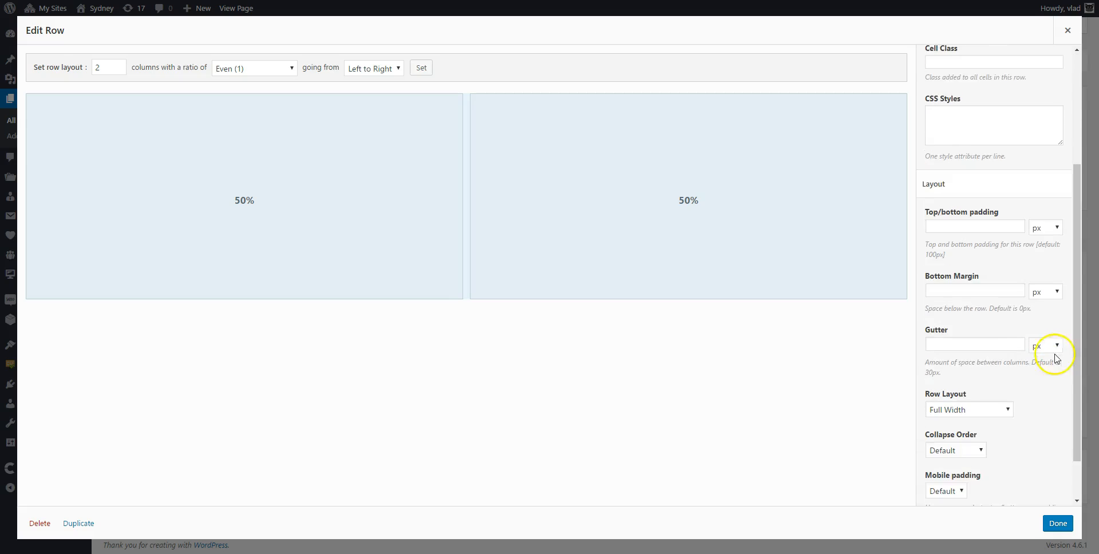
pyautogui.scroll(-3)
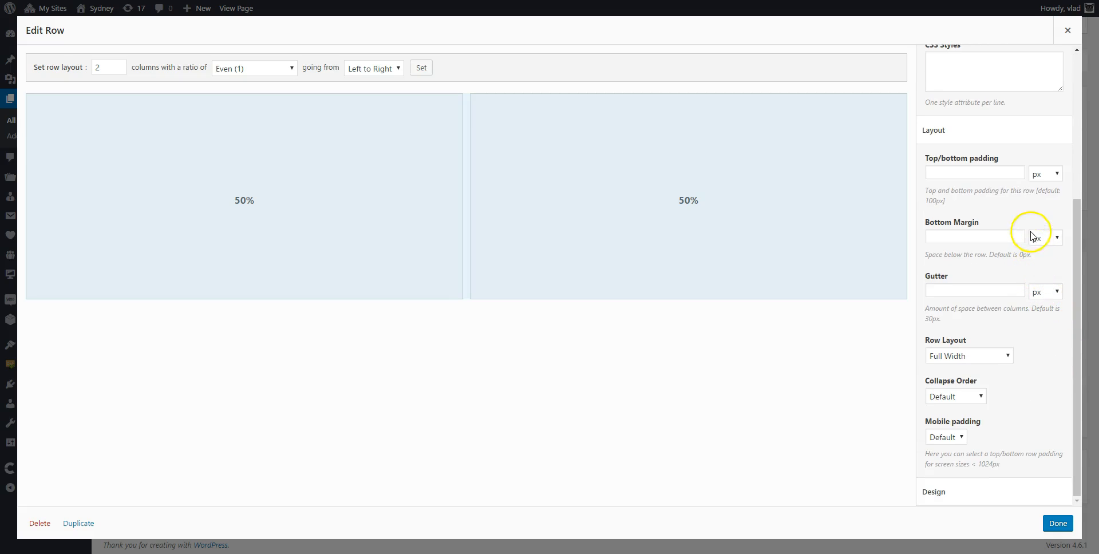
pyautogui.moveTo(974, 173)
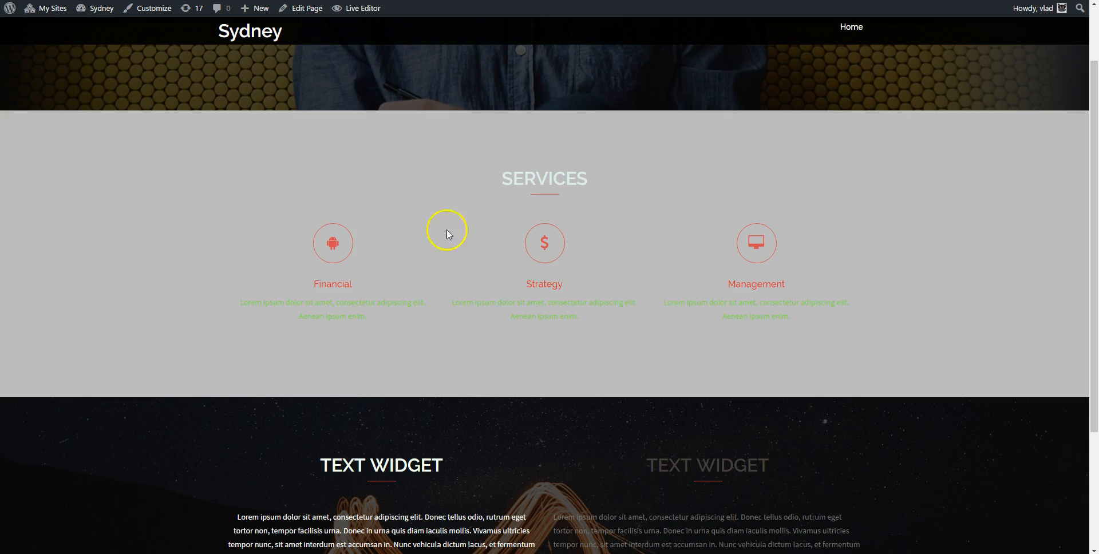
pyautogui.moveTo(579, 337)
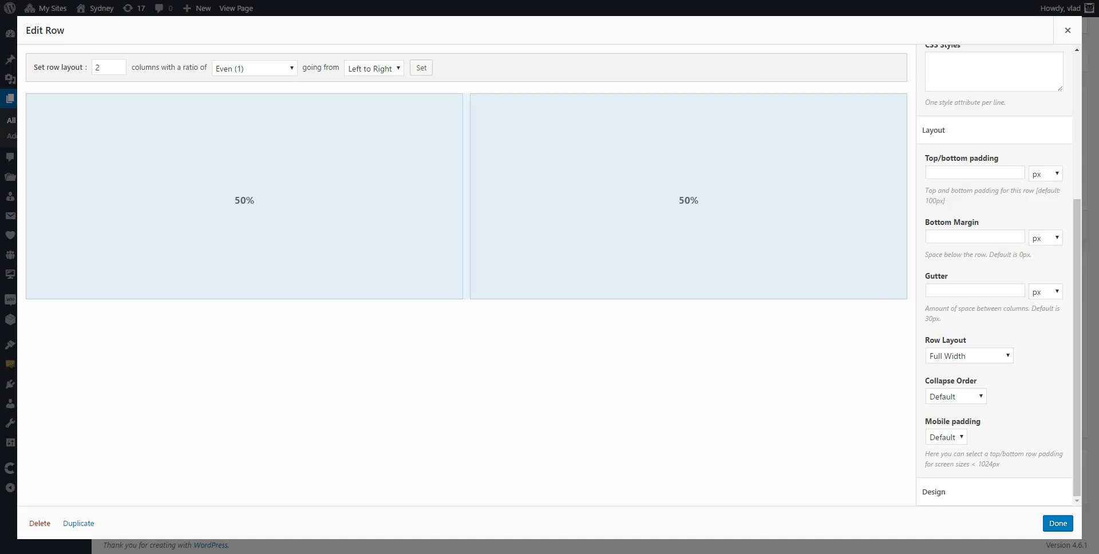
# Step: Give the text widget row 300px top/bottom padding, update the page, and reopen its row settings
pyautogui.click(974, 173)
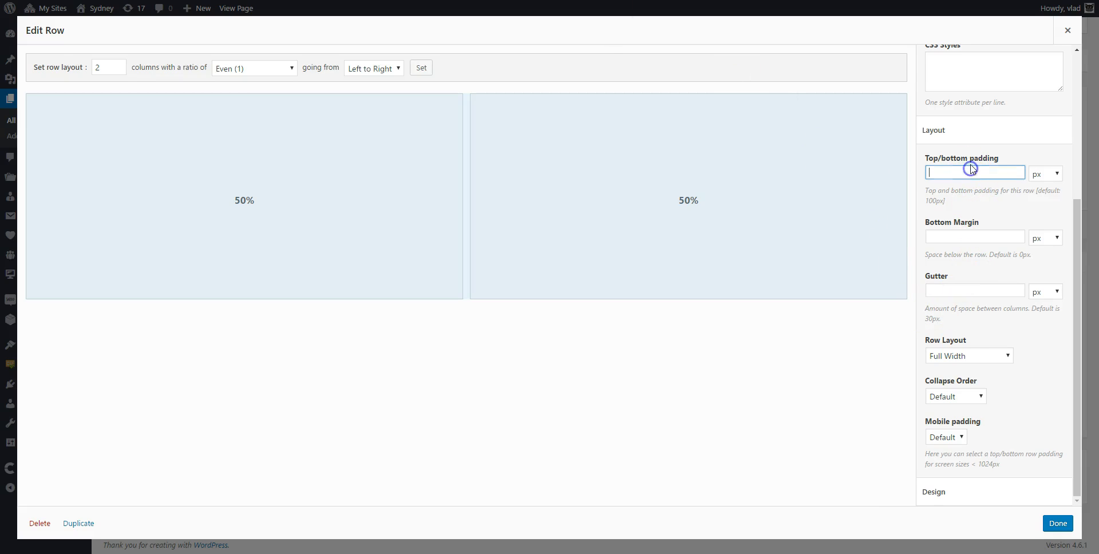
pyautogui.write('300')
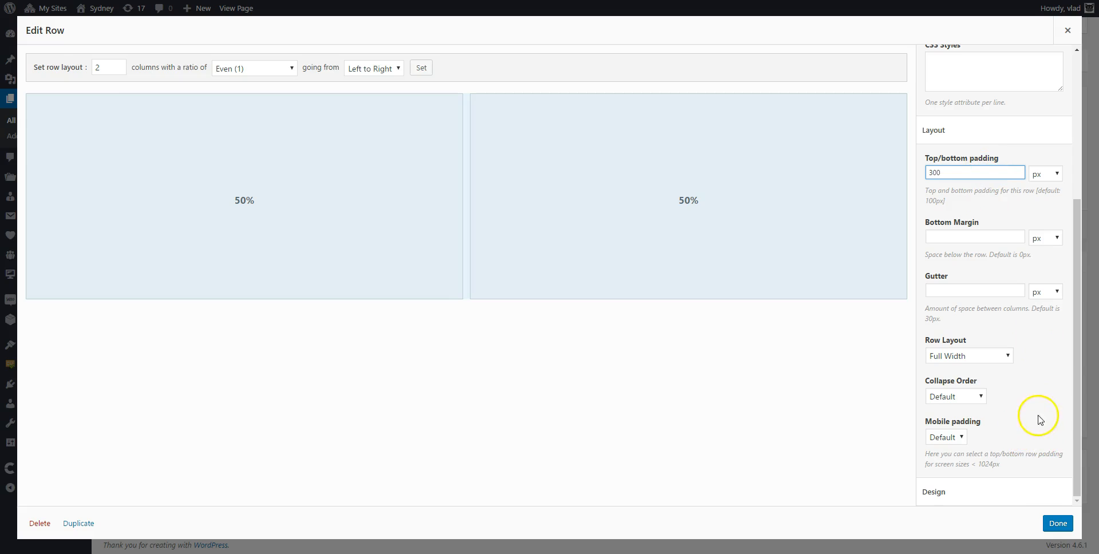
pyautogui.click(1056, 523)
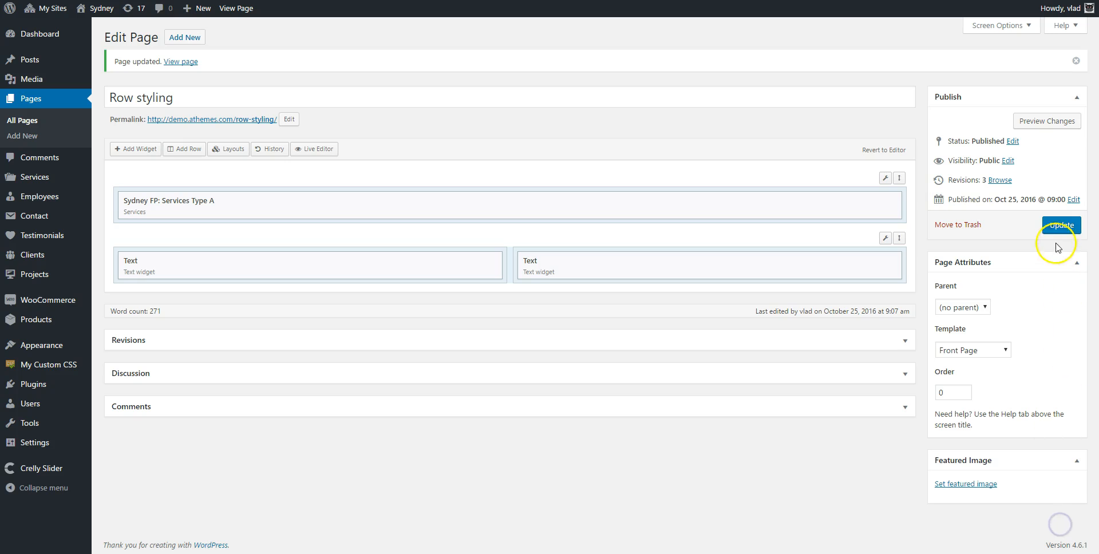
pyautogui.click(1060, 225)
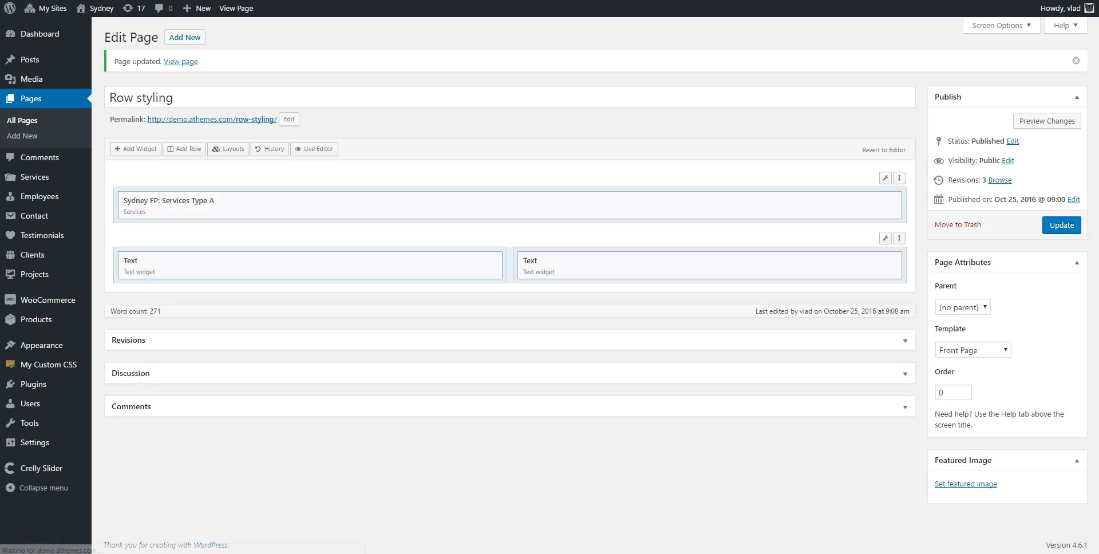
pyautogui.click(180, 62)
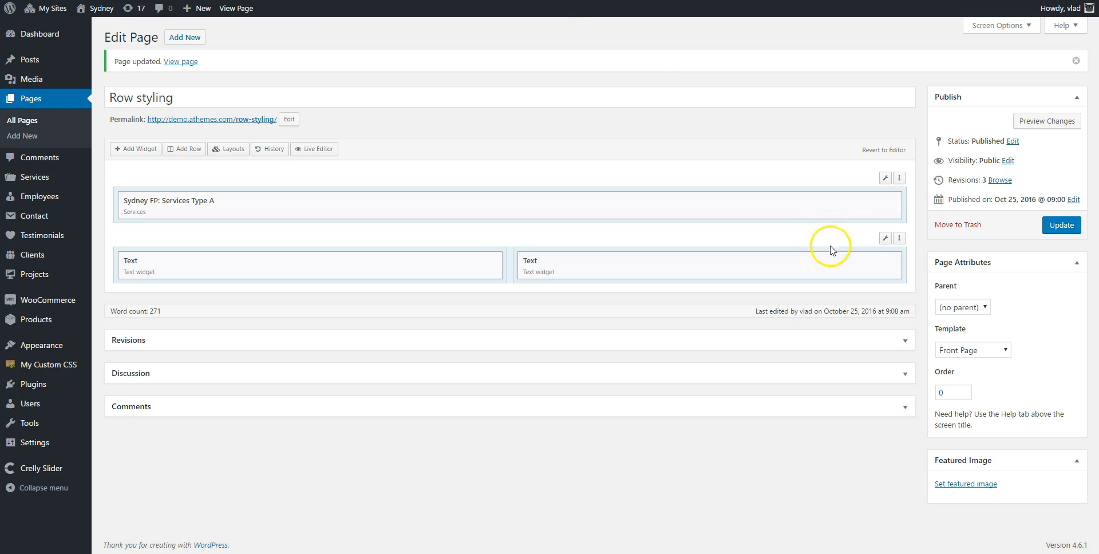
pyautogui.click(884, 238)
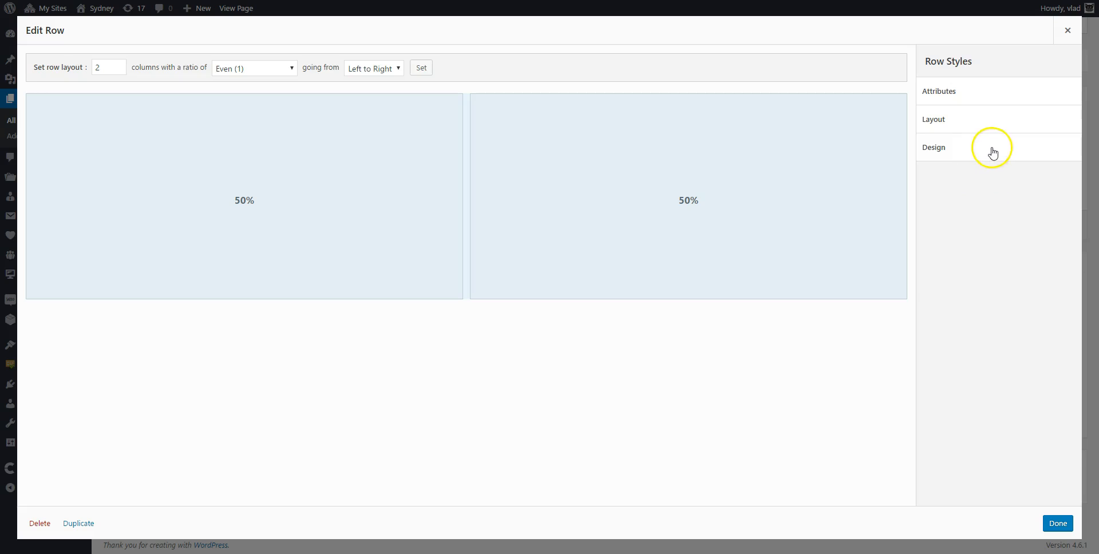
# Step: In Layout, reduce the row's top/bottom padding to a small value (3) and check it on the page
pyautogui.click(932, 119)
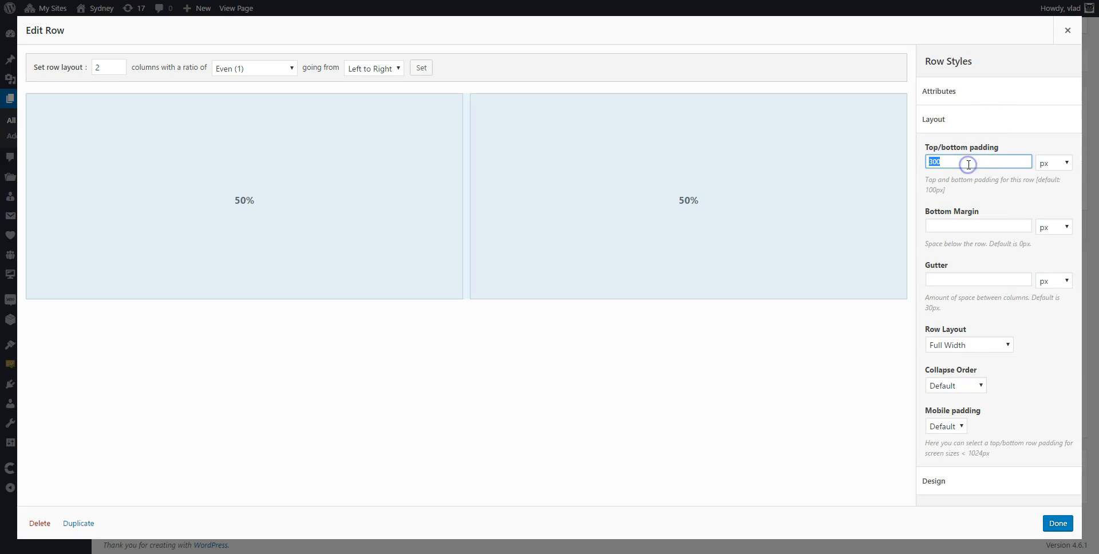
pyautogui.write('3')
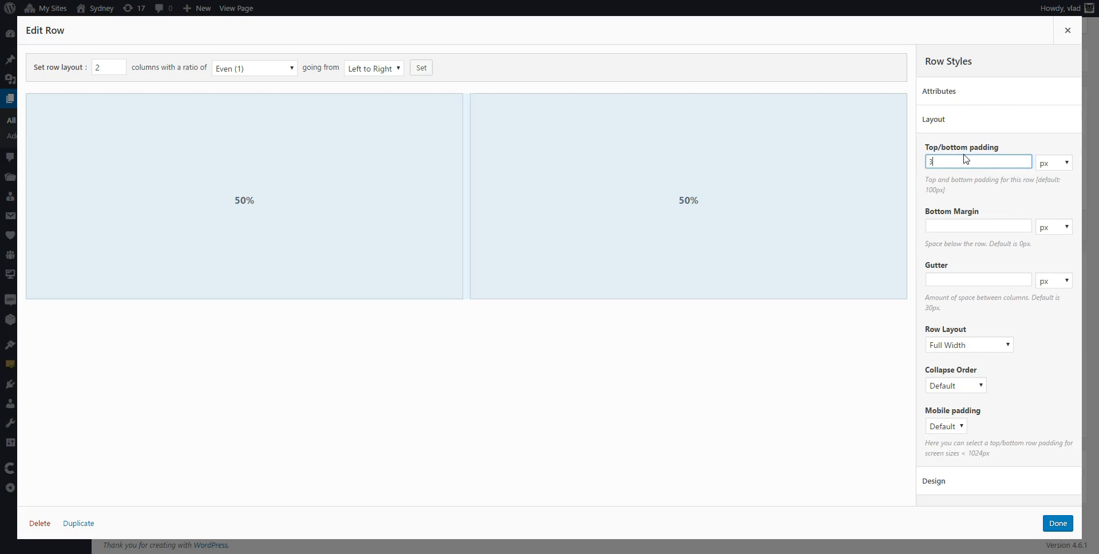
pyautogui.click(1056, 524)
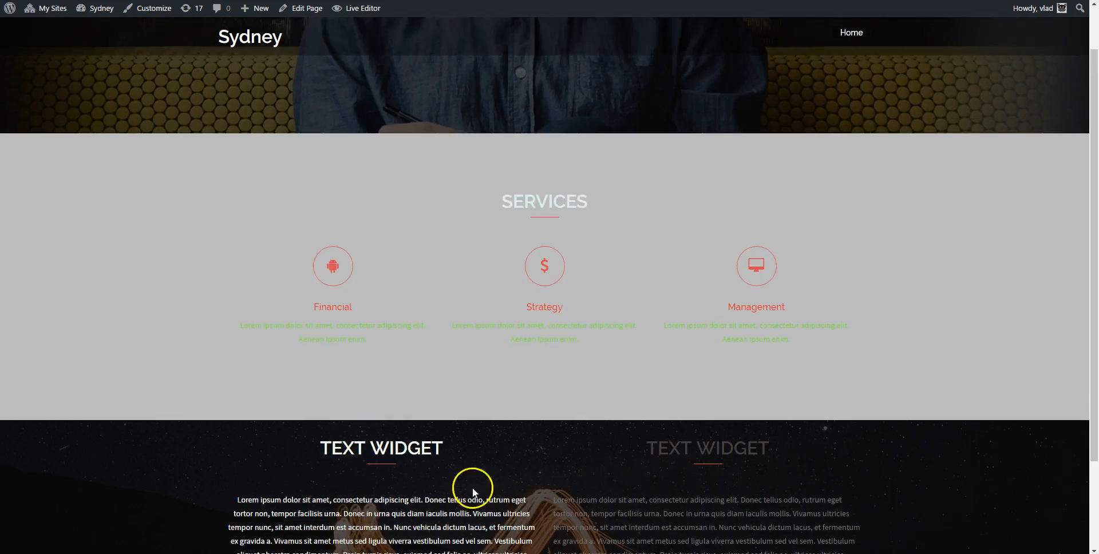
pyautogui.scroll(-3)
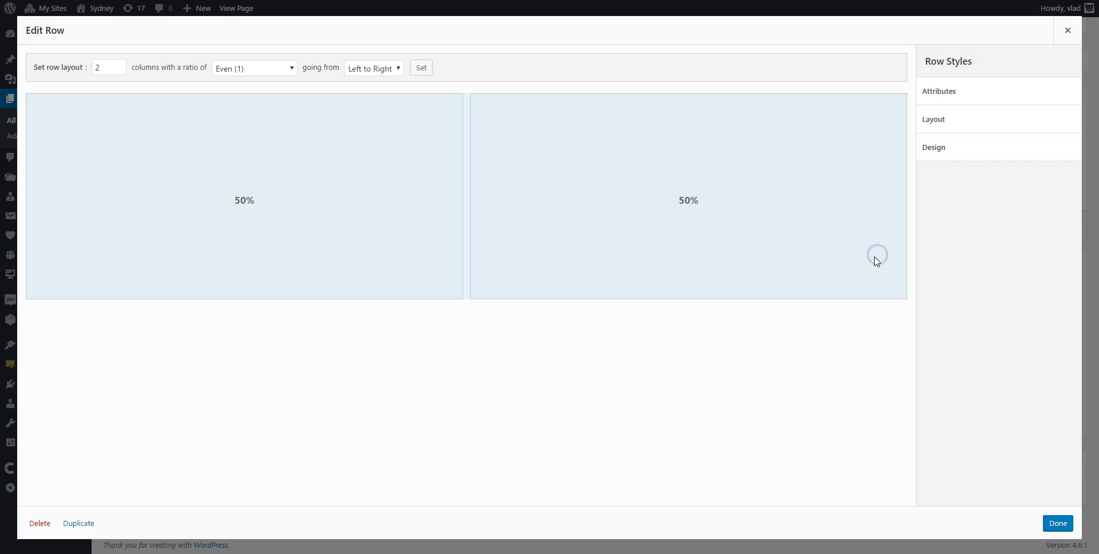
# Step: In Design, set an orange overlay colour on the row's background image and return to its settings
pyautogui.click(934, 147)
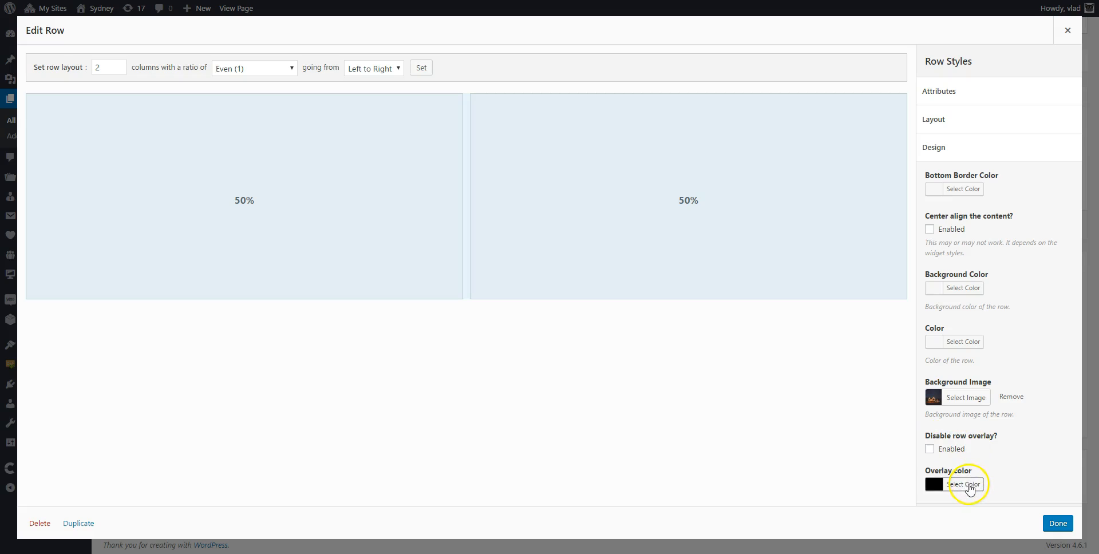
pyautogui.click(966, 484)
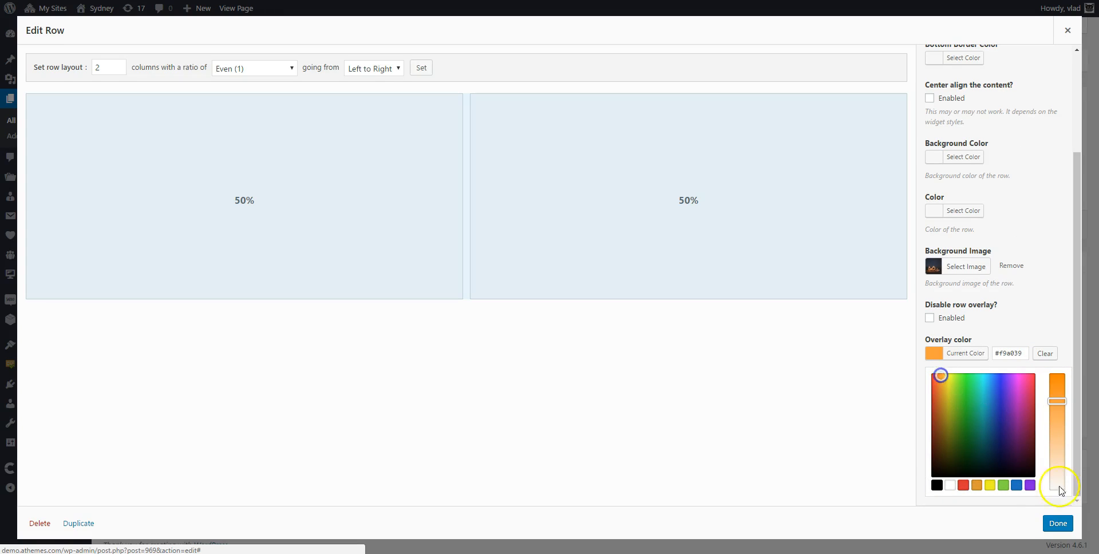
pyautogui.click(1056, 523)
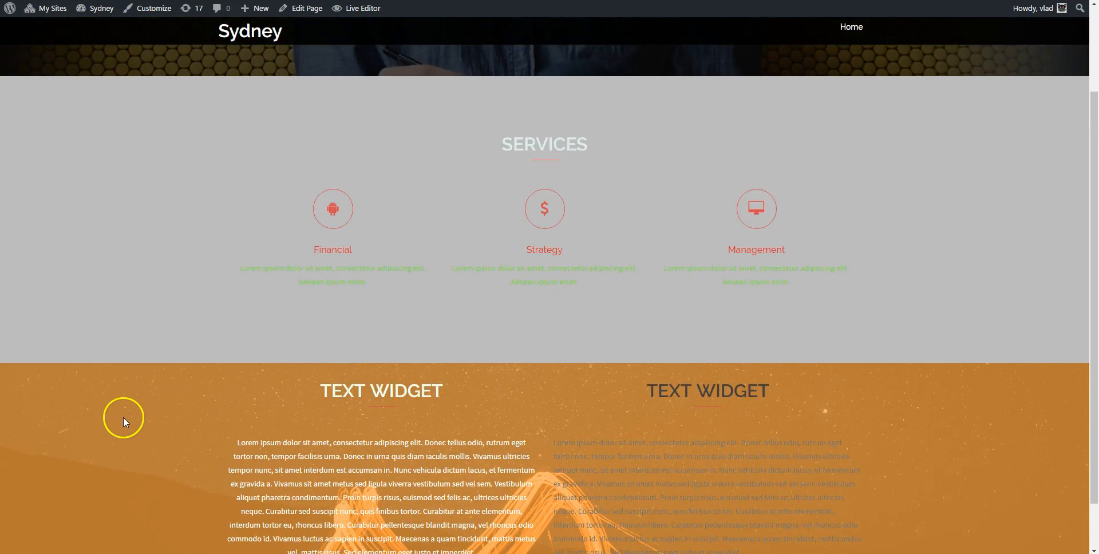
pyautogui.click(307, 8)
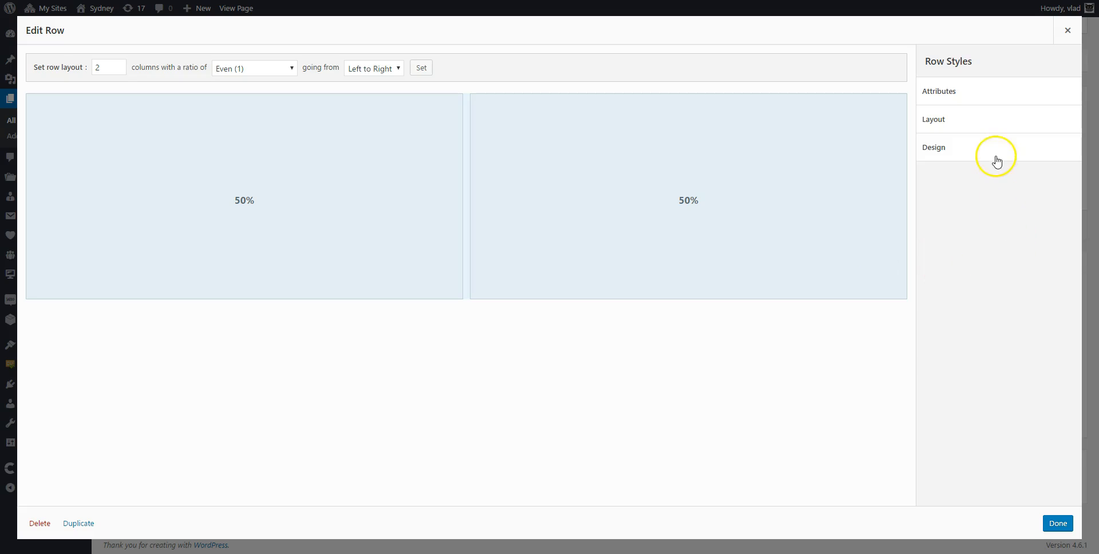
# Step: In Design, enable 'Disable row overlay?' and keep the change so the overlay is removed
pyautogui.click(934, 146)
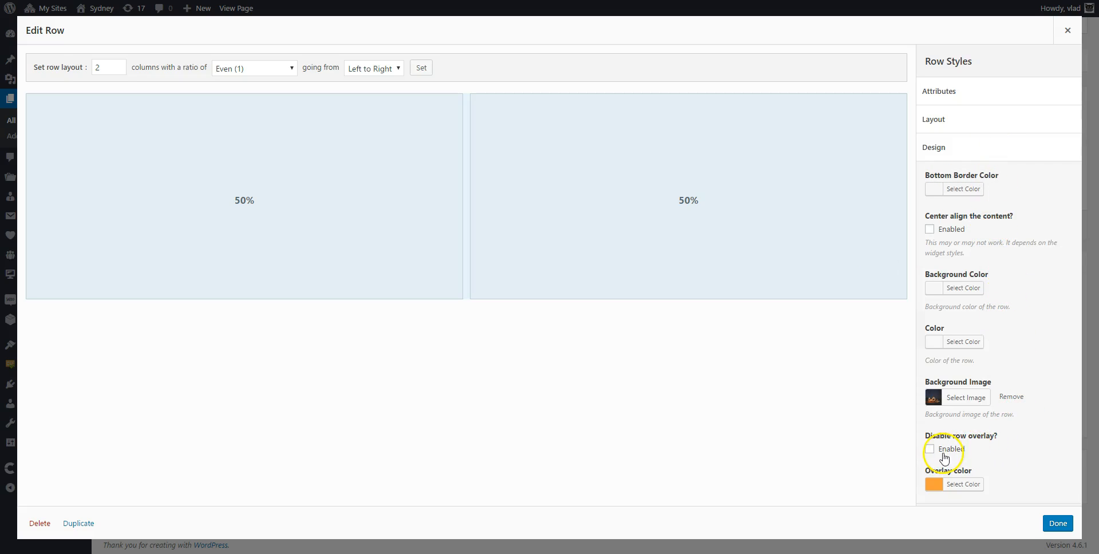
pyautogui.click(929, 449)
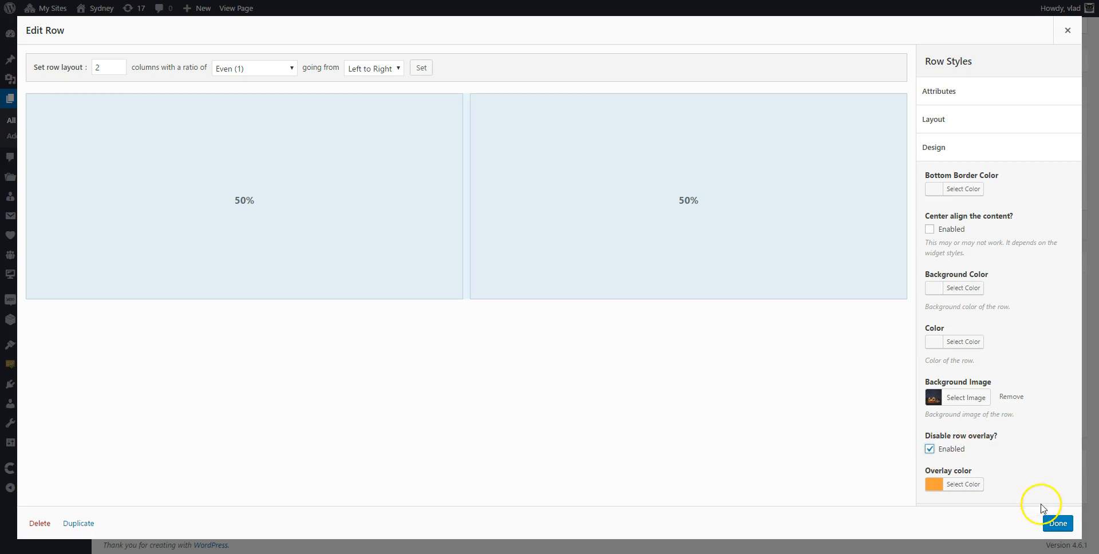
pyautogui.click(1057, 523)
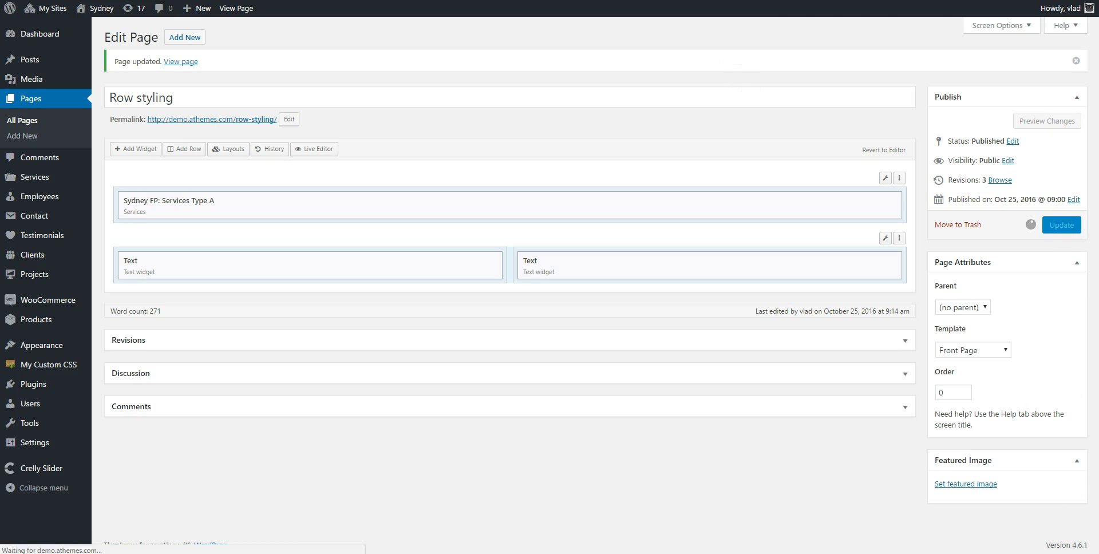